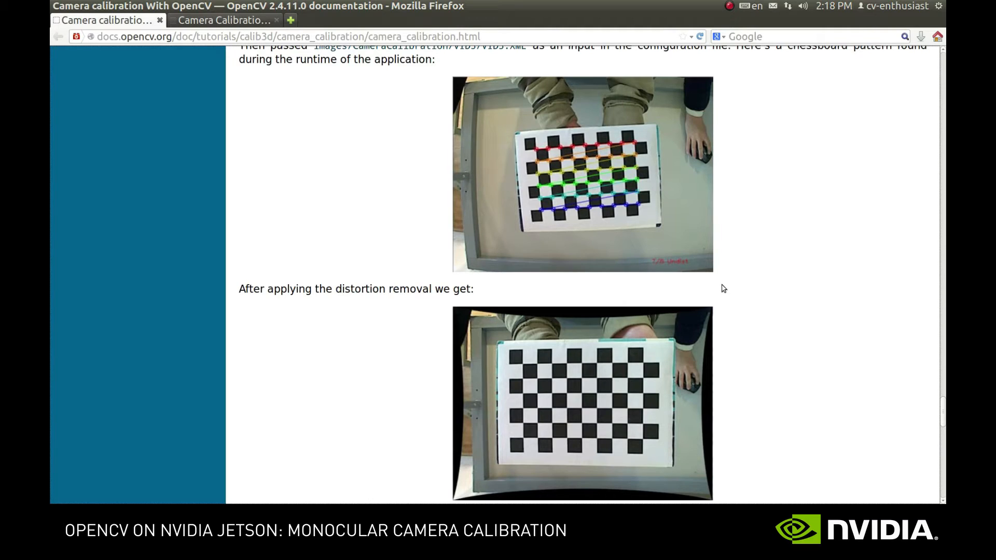
pyautogui.moveTo(486, 288)
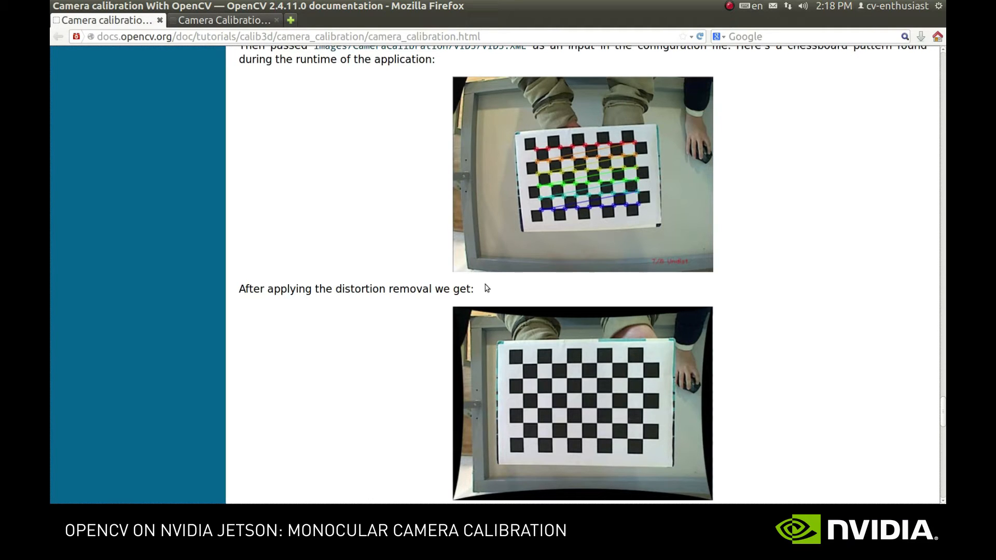
pyautogui.moveTo(434, 277)
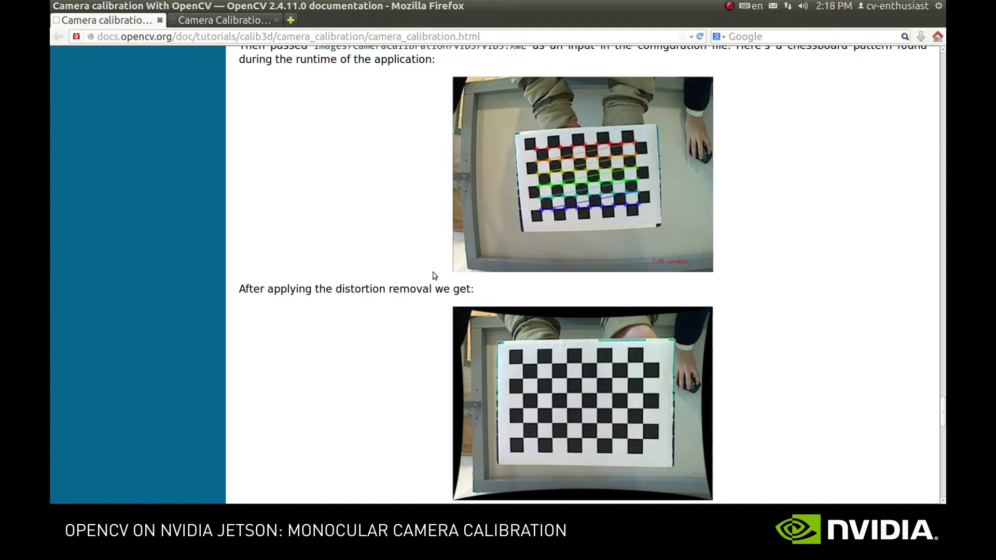
pyautogui.moveTo(473, 183)
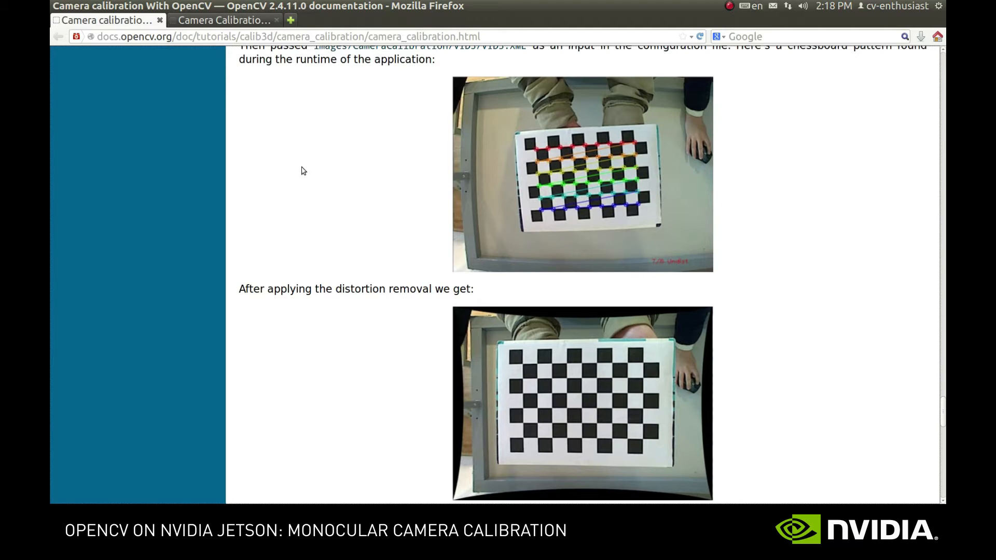
pyautogui.moveTo(497, 351)
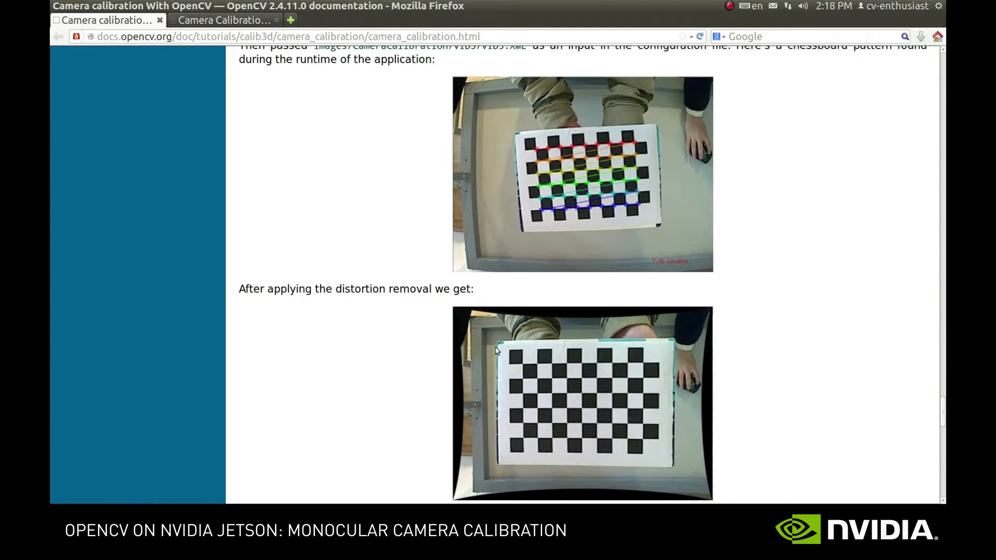
pyautogui.moveTo(452, 343)
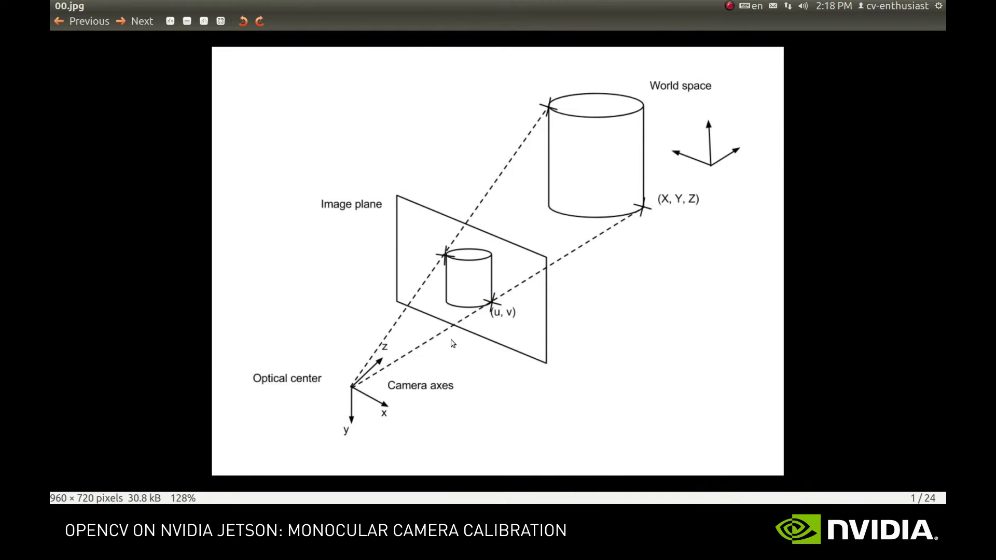
pyautogui.moveTo(521, 396)
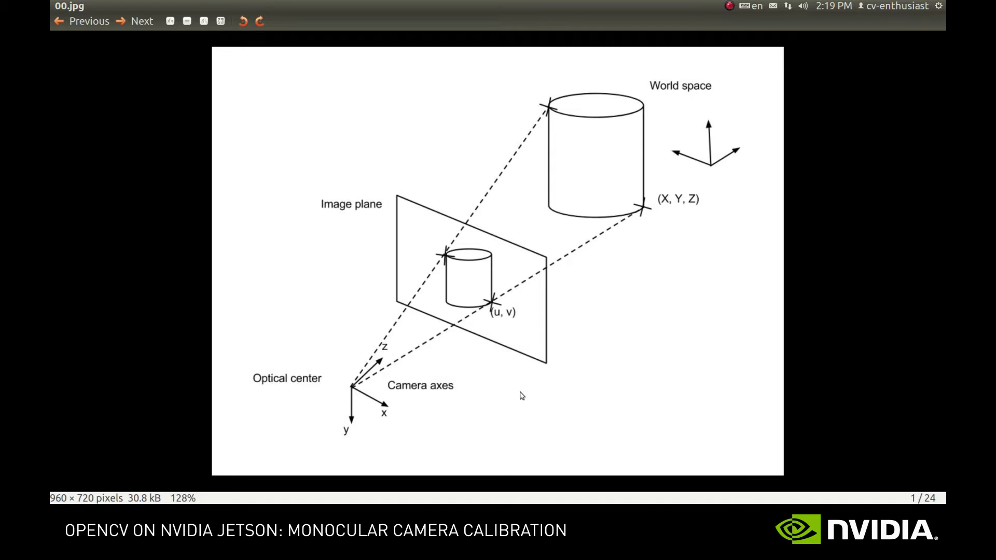
pyautogui.moveTo(349, 394)
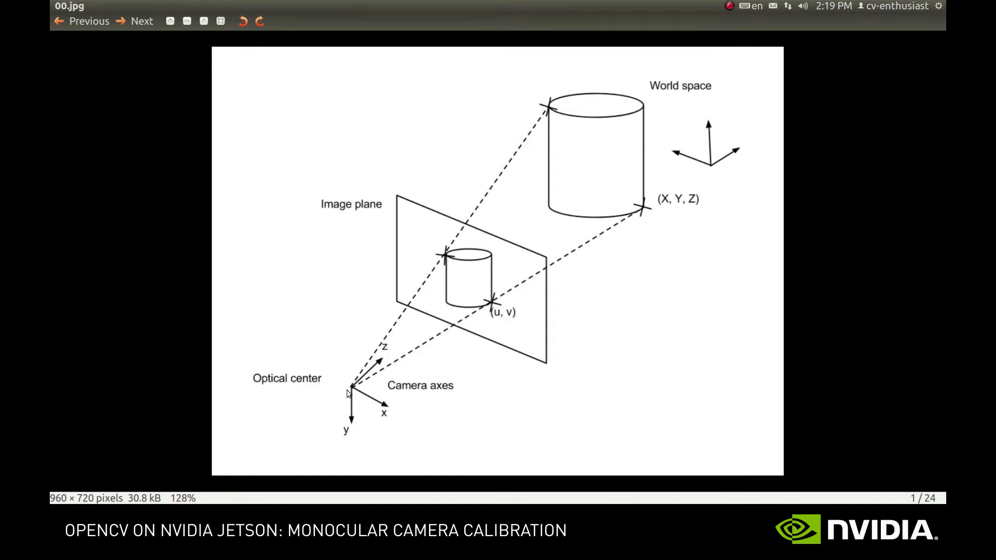
pyautogui.moveTo(653, 215)
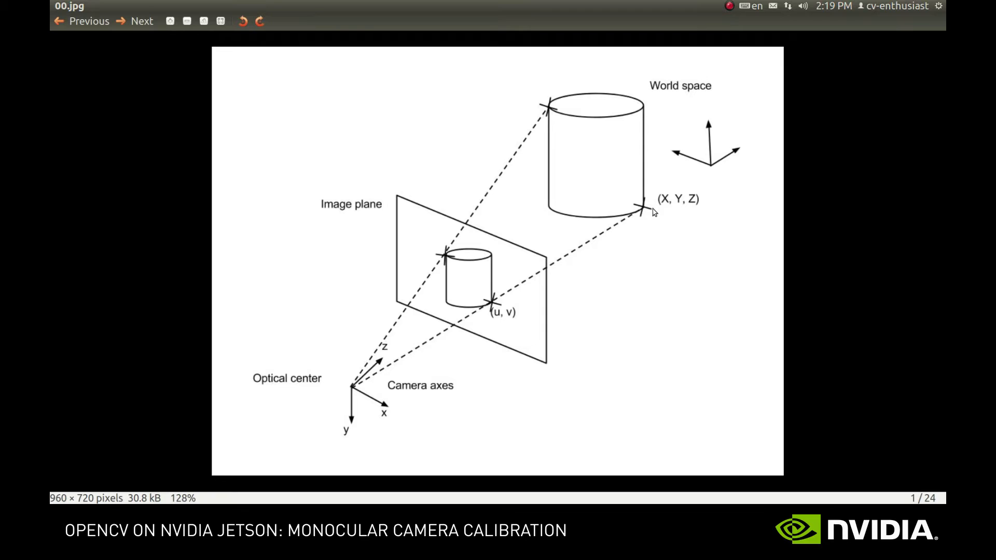
pyautogui.moveTo(349, 393)
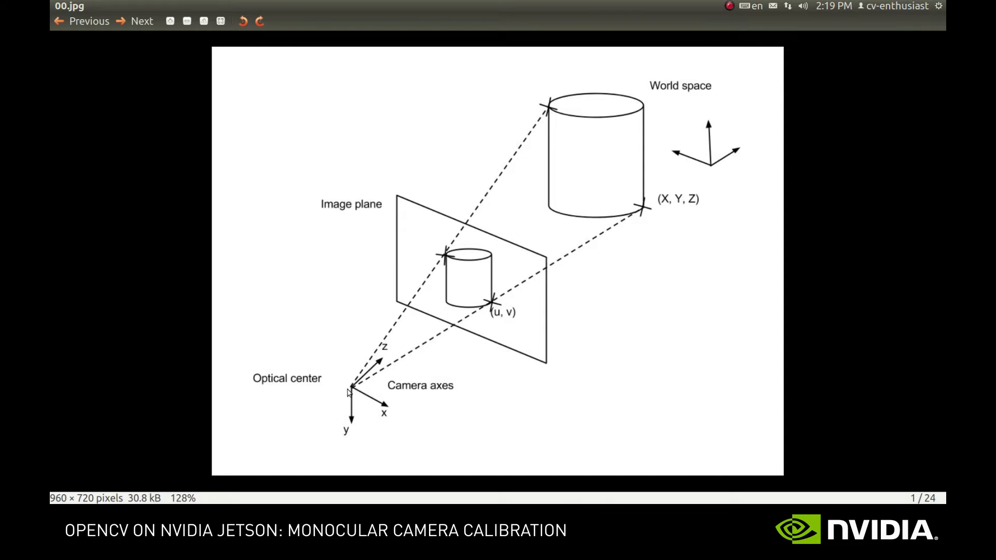
pyautogui.moveTo(410, 185)
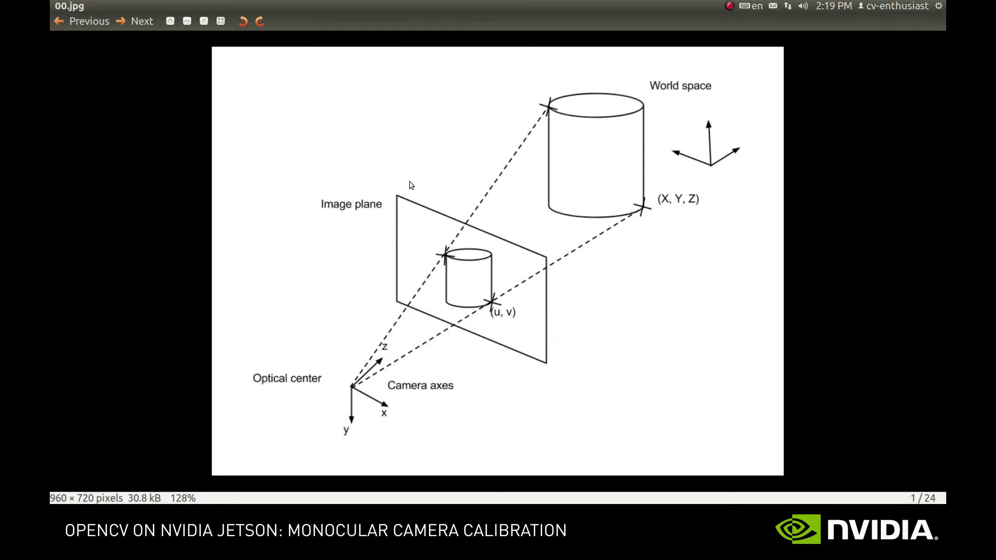
pyautogui.moveTo(402, 309)
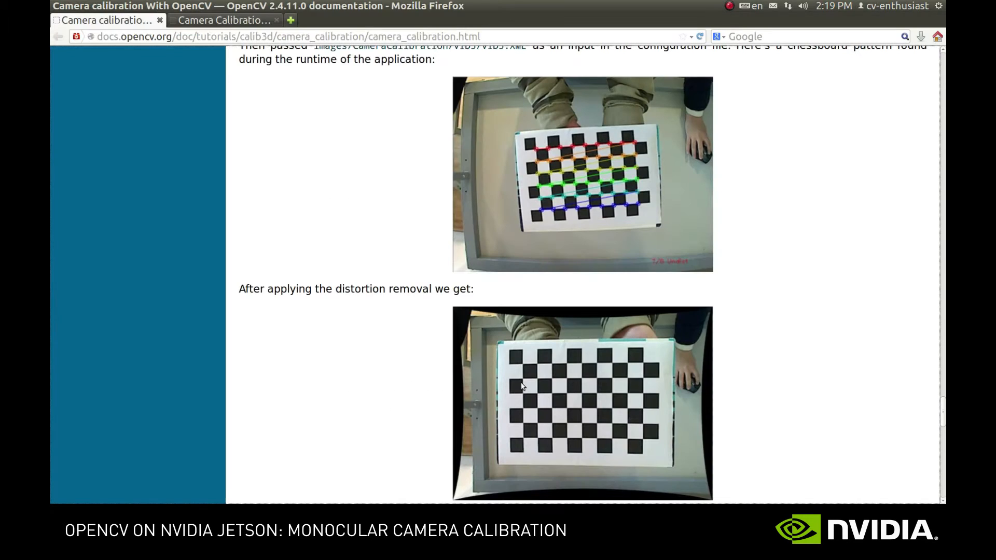
# Switch to the Camera Calibration and 3D Reconstruction tab showing the pinhole camera model.
pyautogui.click(223, 20)
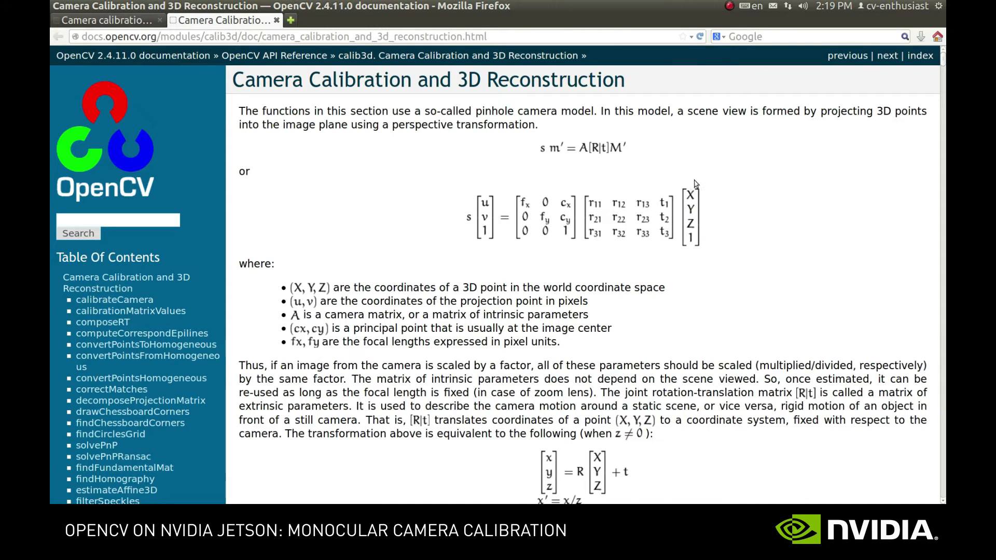
pyautogui.moveTo(668, 177)
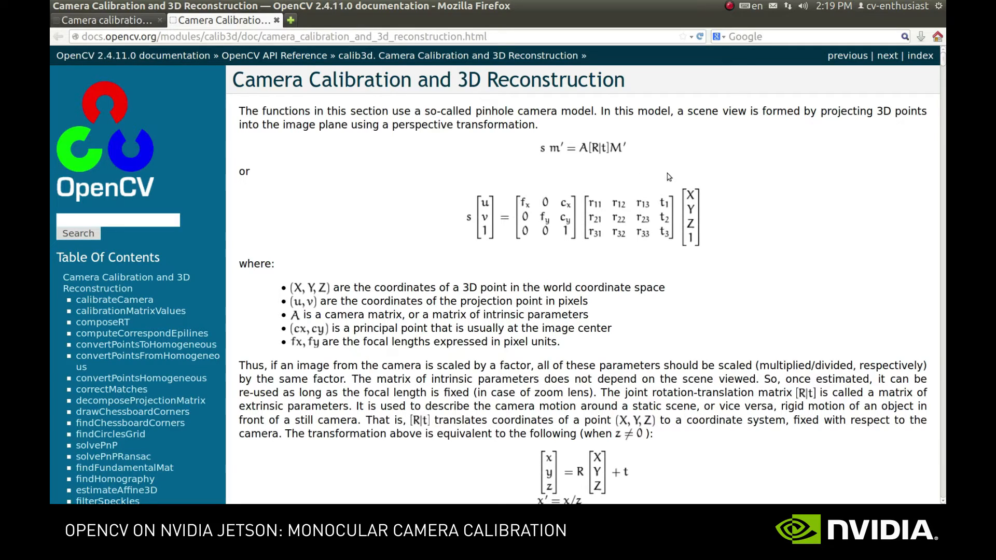
pyautogui.moveTo(507, 237)
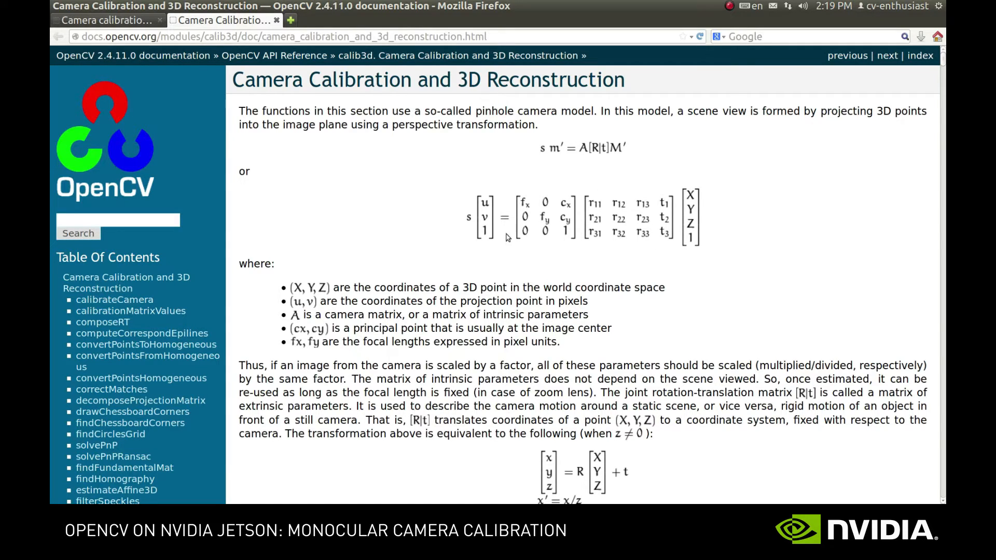
pyautogui.moveTo(584, 236)
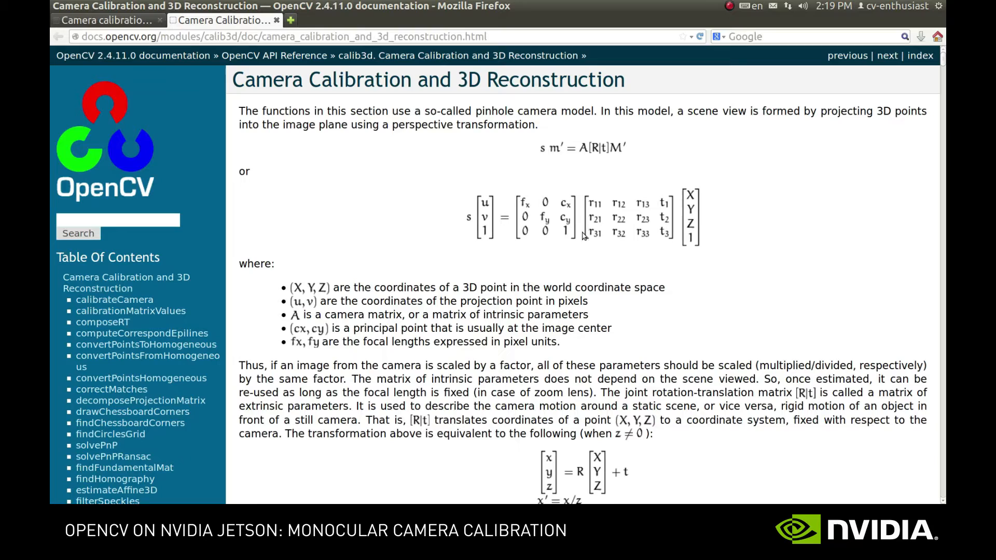
# Scroll down to the radial and tangential distortion coefficient equations.
pyautogui.scroll(-3)
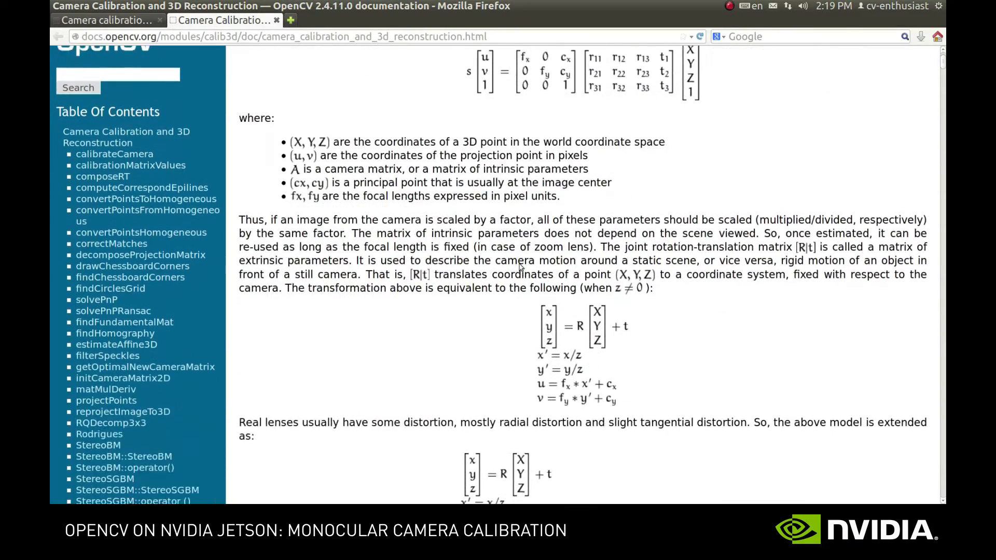
pyautogui.scroll(-3)
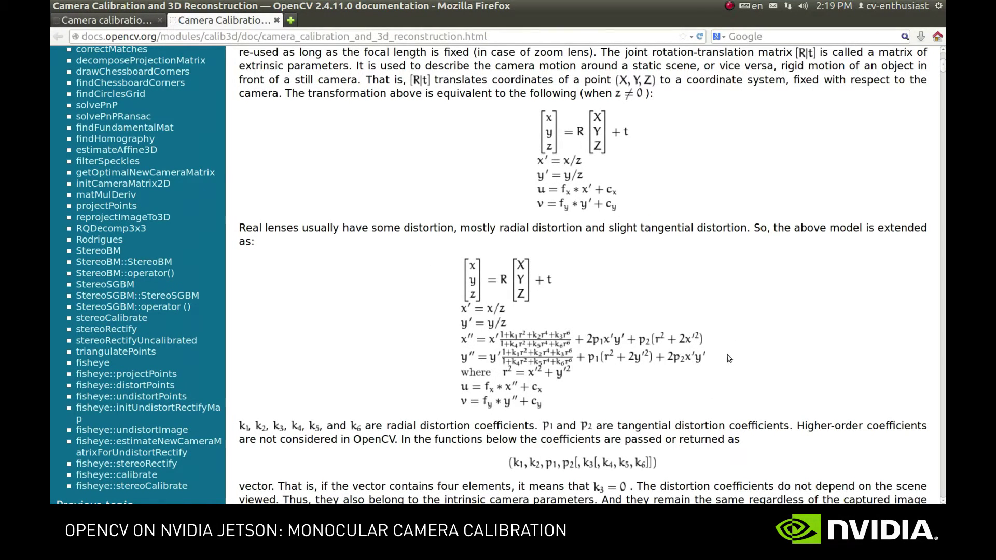
pyautogui.moveTo(735, 361)
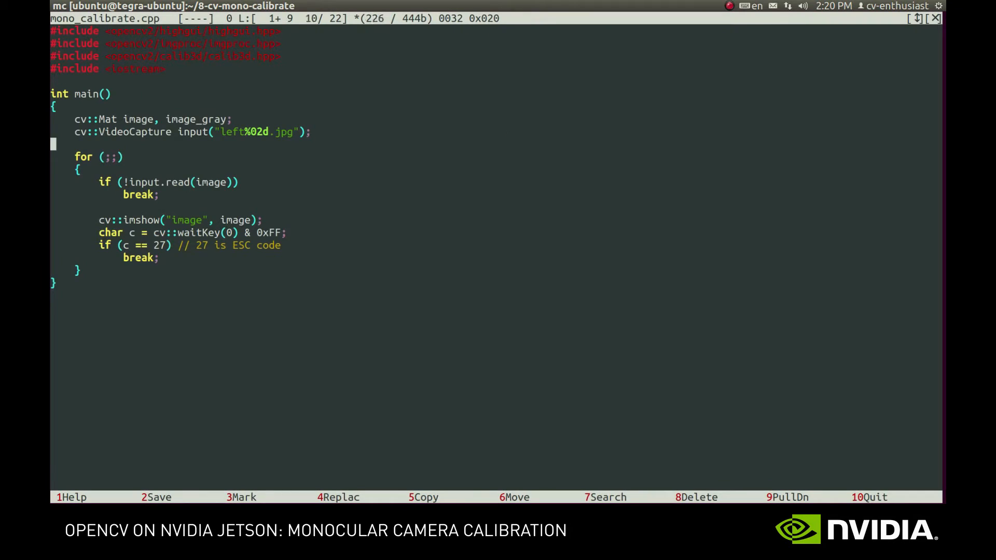
# Declare Point2f corner vectors, a 9x6 pattern_size, and convert image to image_gray.
pyautogui.write('std::vector<')
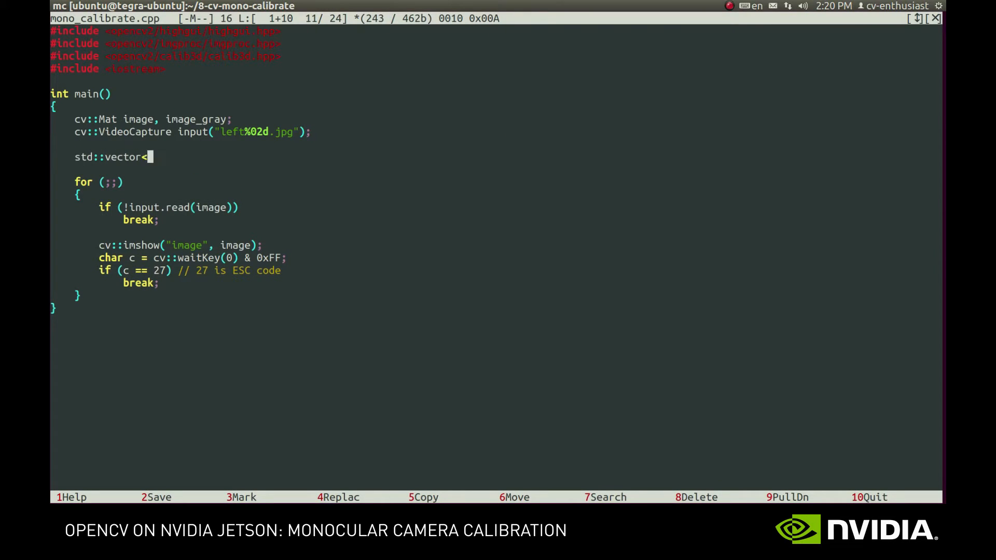
pyautogui.write('cv::Point2f> corners_image;')
pyautogui.write('std')
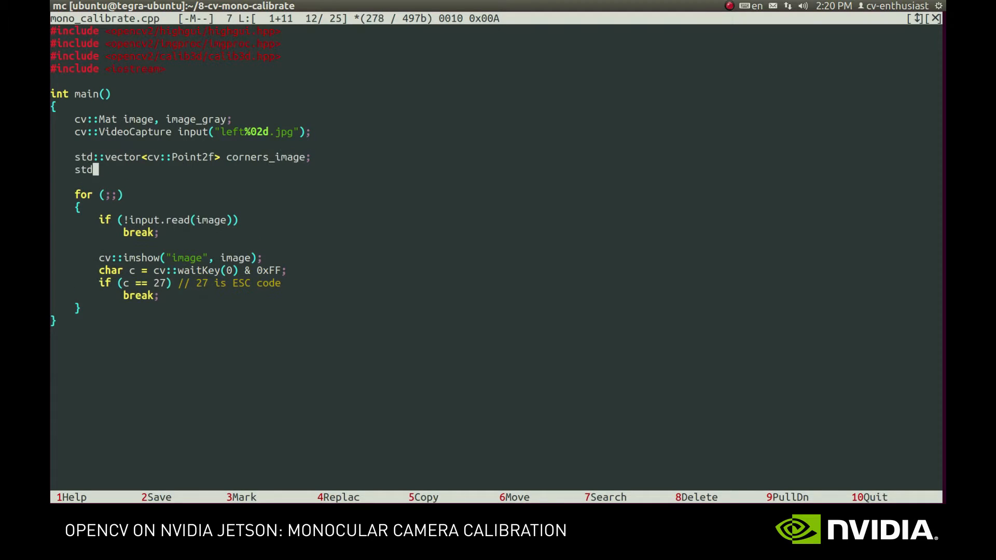
pyautogui.write('::vector< st')
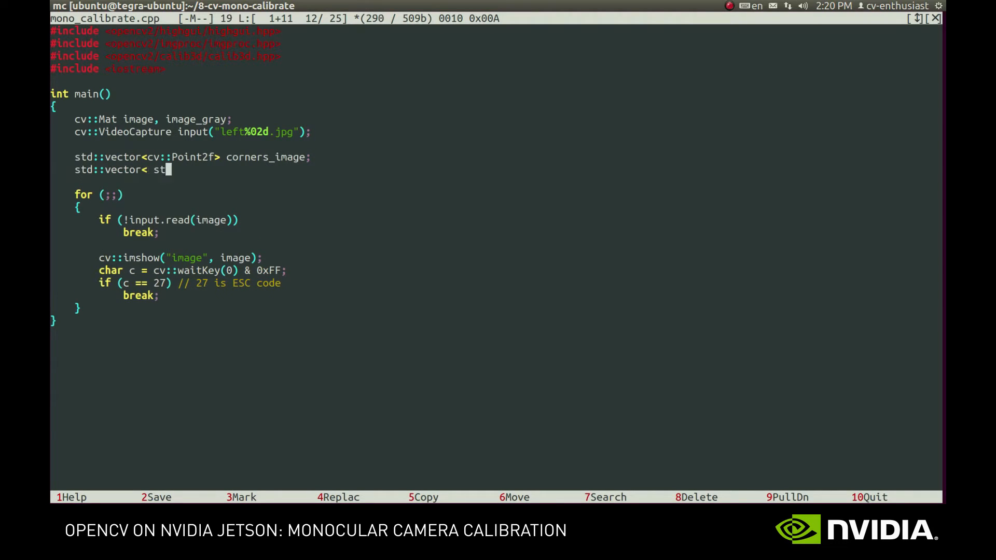
pyautogui.write('d::vector<cv::Point2f> > points_image;')
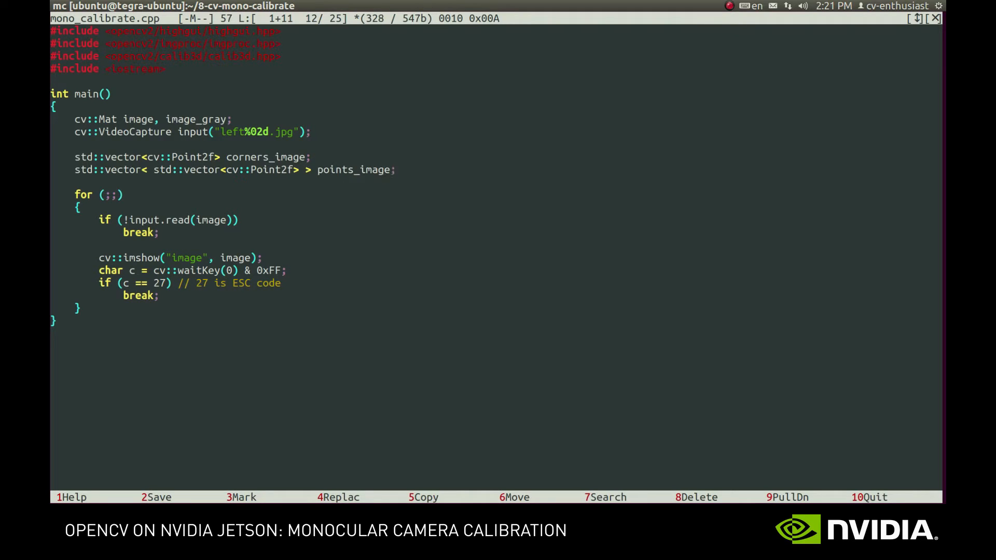
pyautogui.write('cv::Size')
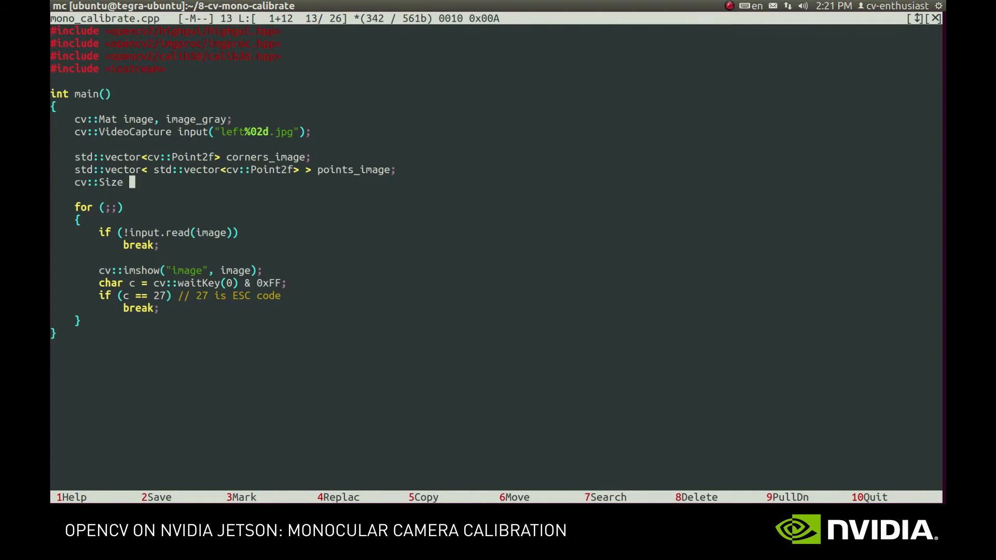
pyautogui.write('pattern_size(9, 6);')
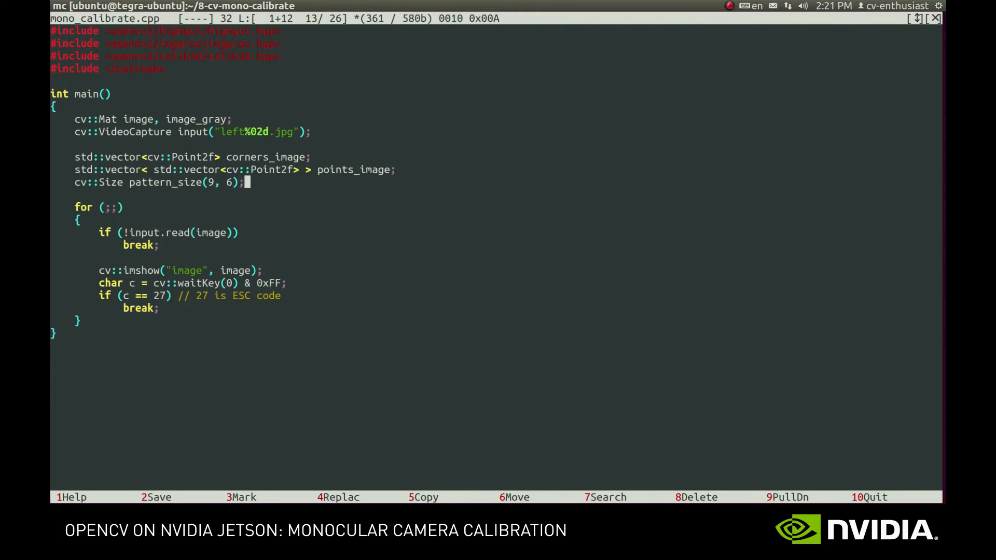
pyautogui.write('cv:')
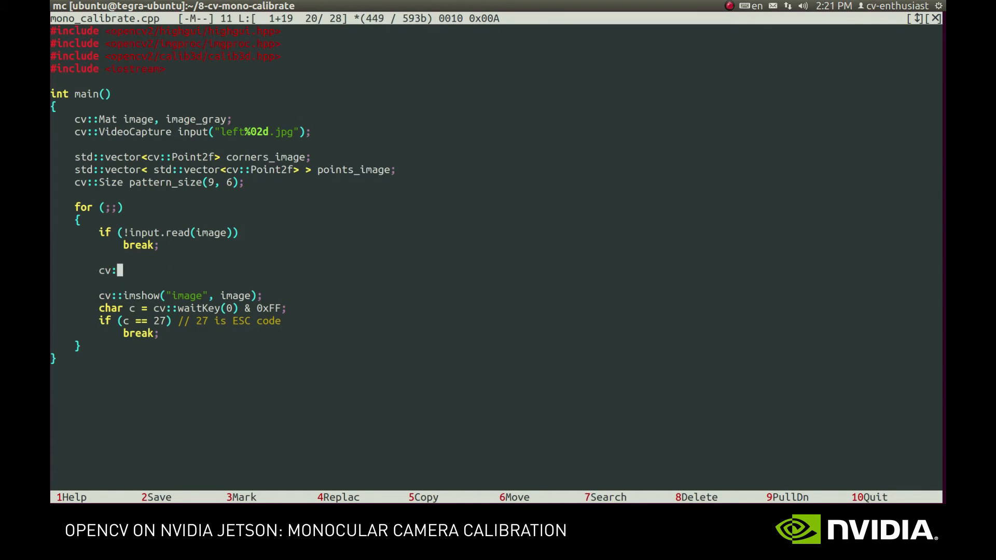
pyautogui.write('cvtColor(image, image_gray')
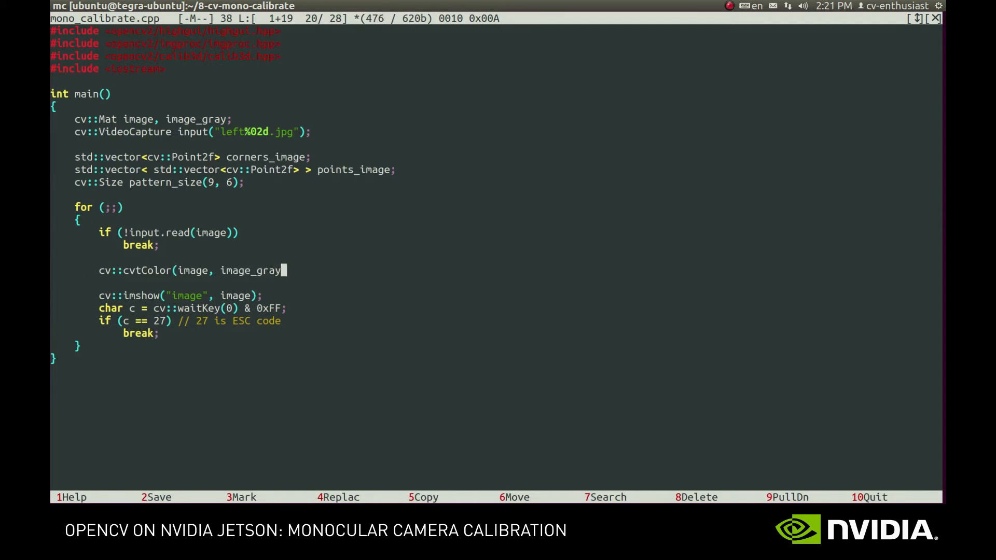
pyautogui.write(', CV_BGR2GRAY')
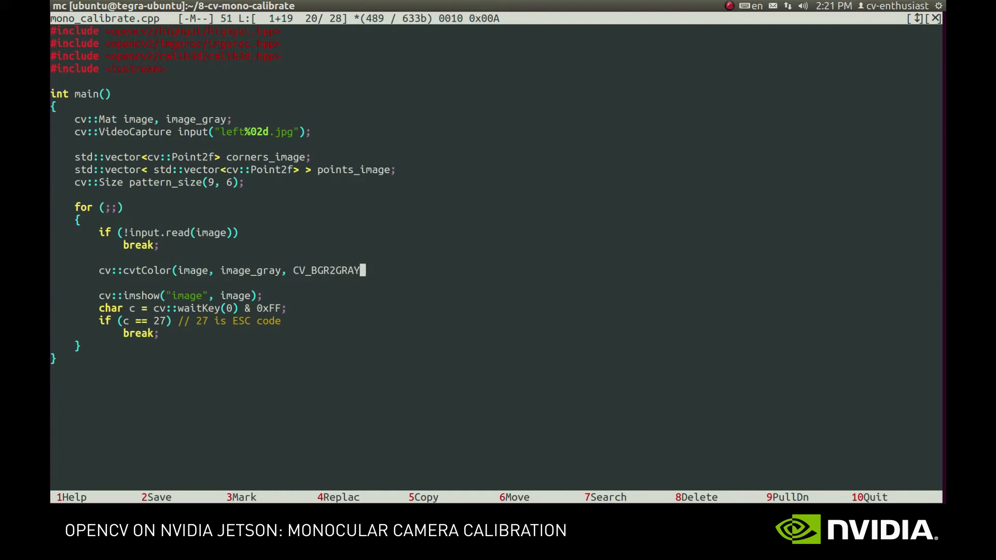
pyautogui.write(');')
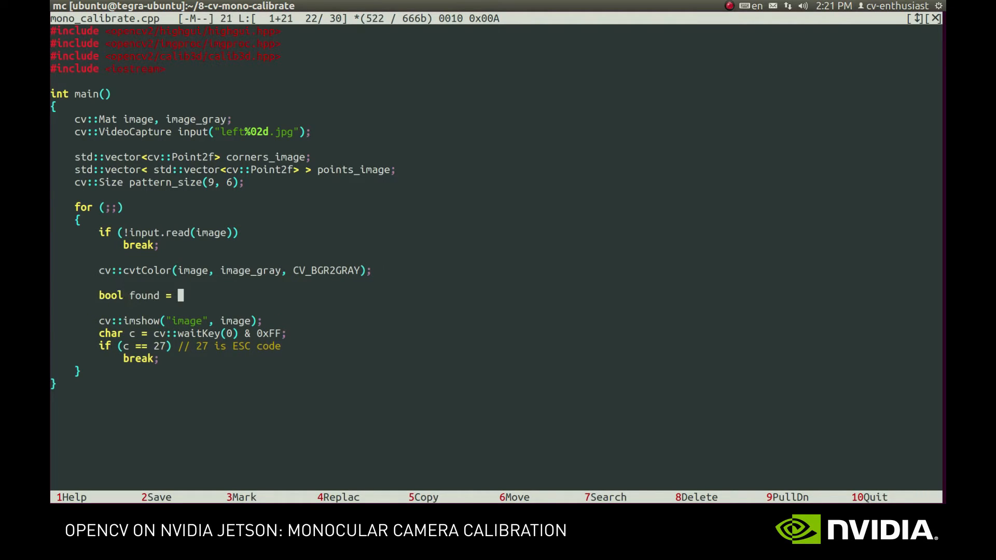
# Add cv::findChessboardCorners, and if found, draw corners and push corners_image into points_image.
pyautogui.write('cv::findChes')
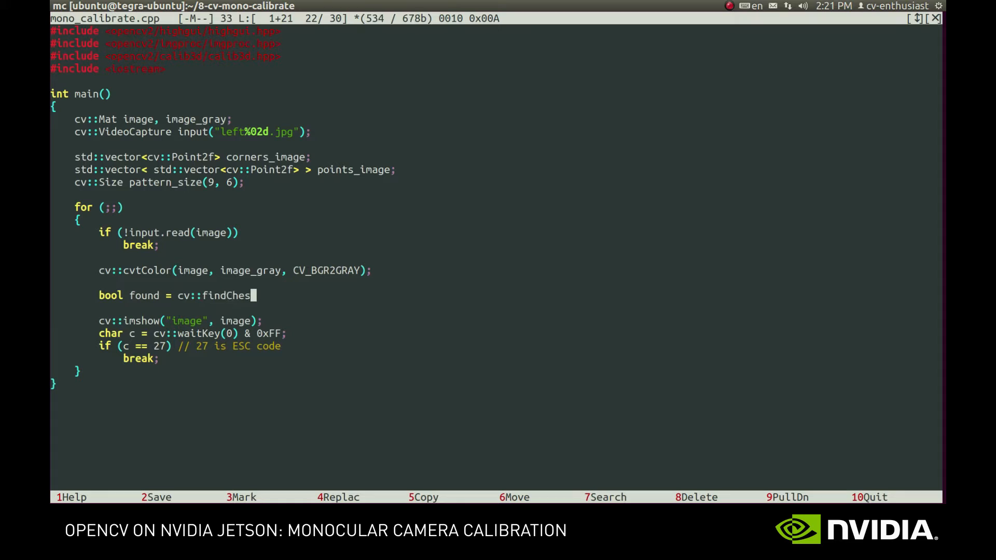
pyautogui.write('sboardCorn')
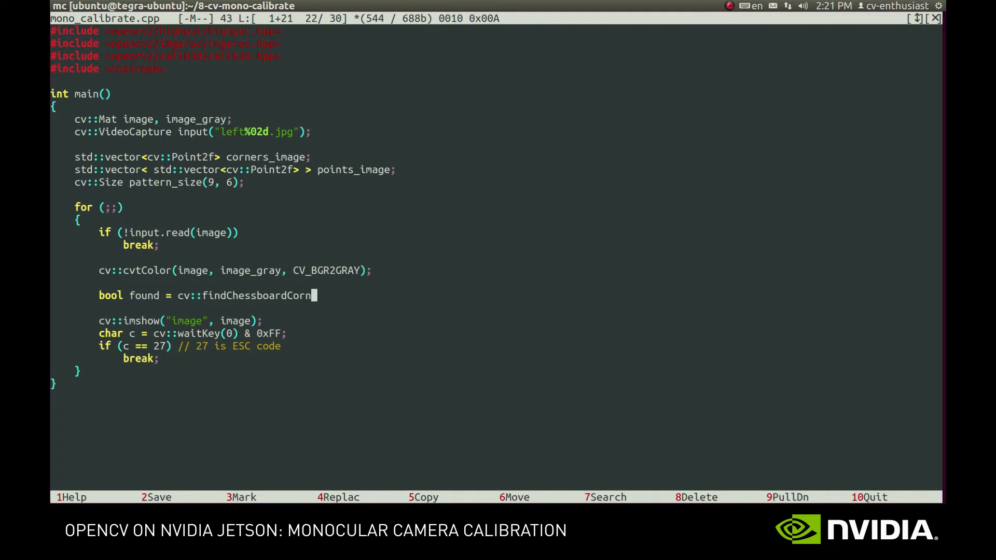
pyautogui.write('ers(image_gray,')
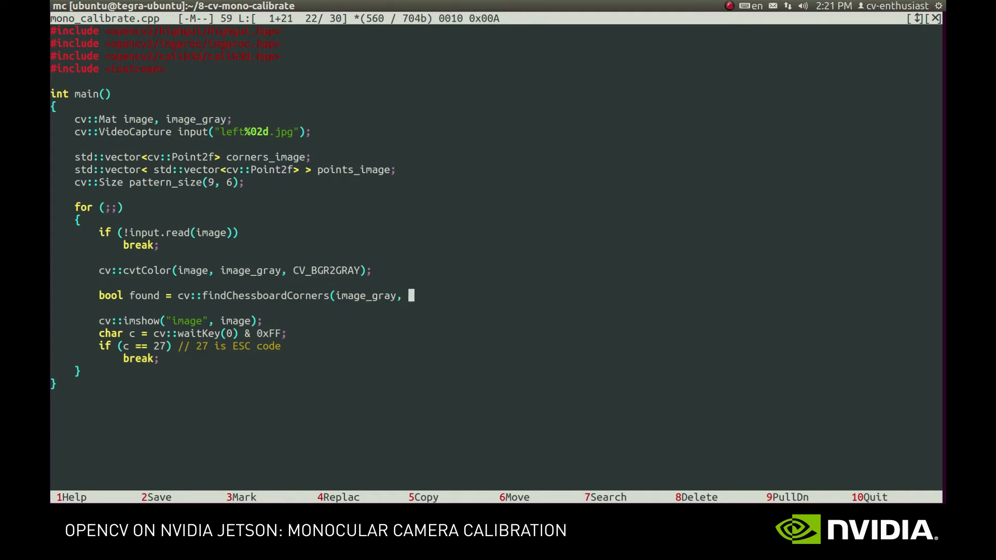
pyautogui.write('pattern_size, corners')
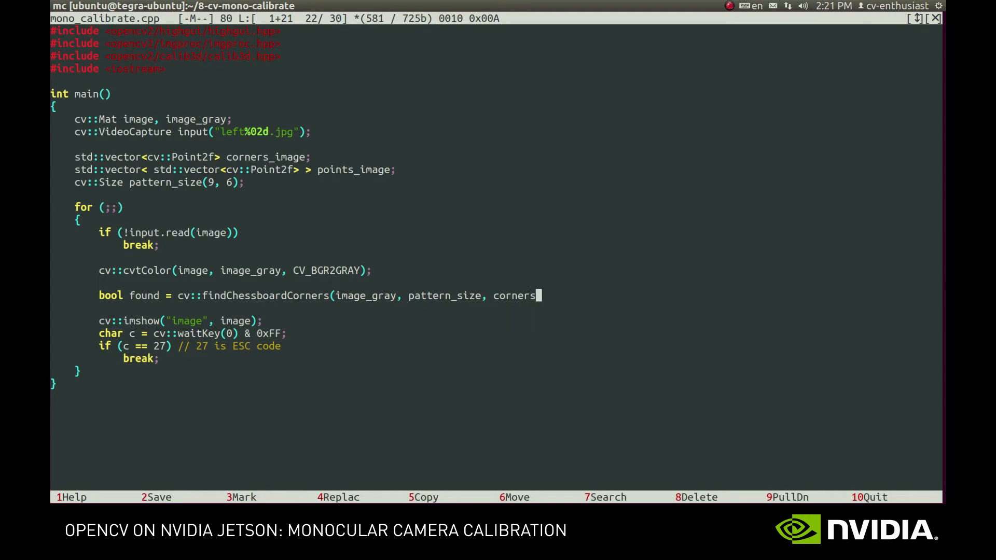
pyautogui.write('_image);')
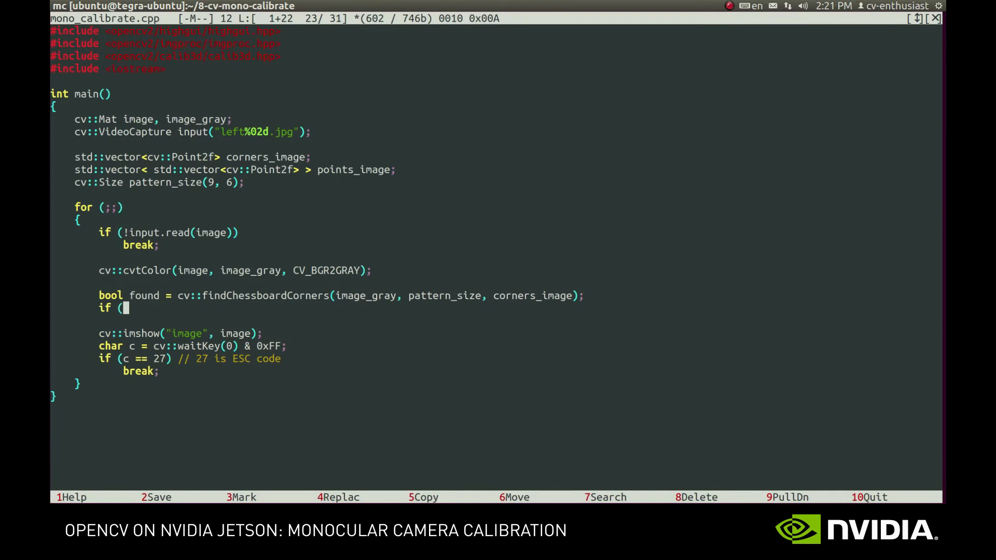
pyautogui.write('found){')
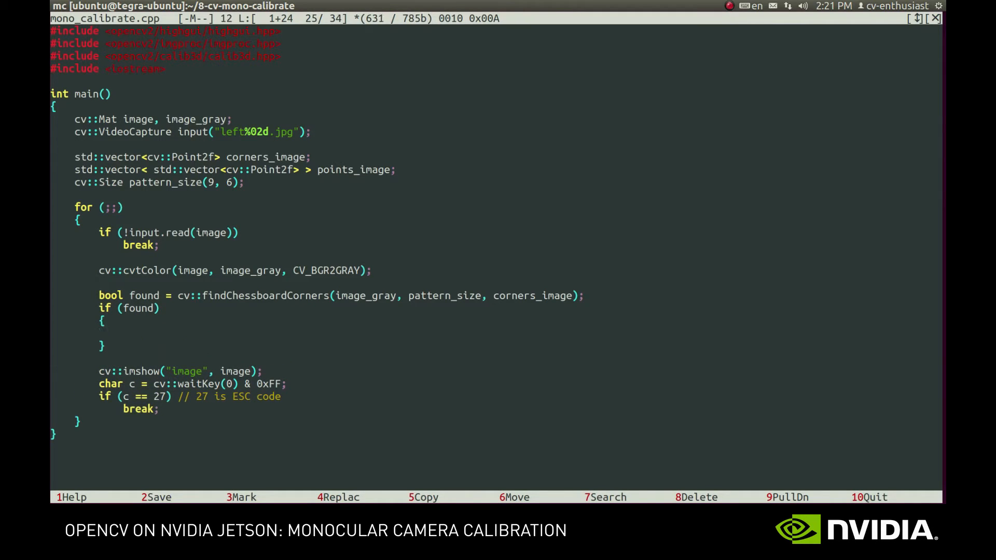
pyautogui.write('cv::drawC')
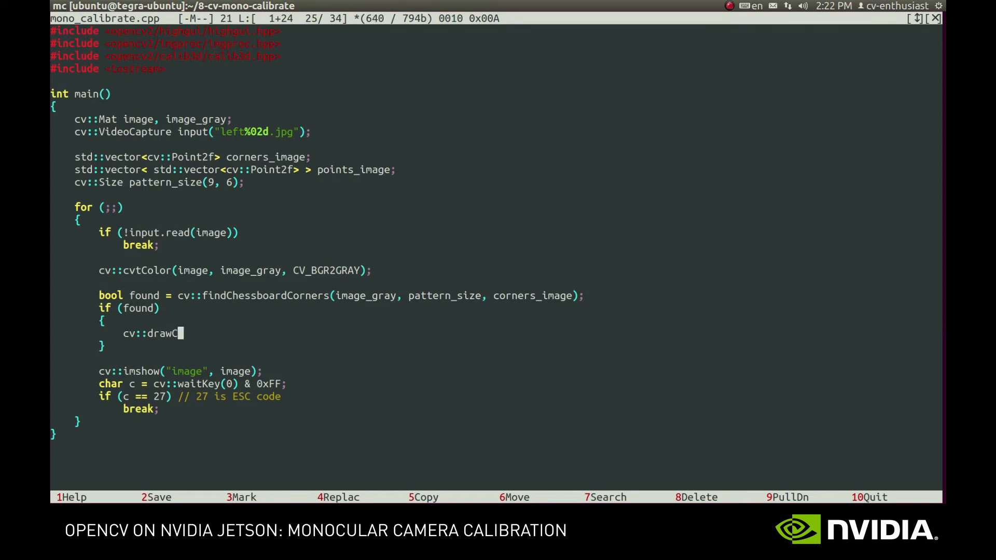
pyautogui.write('hessboardCorners(image,')
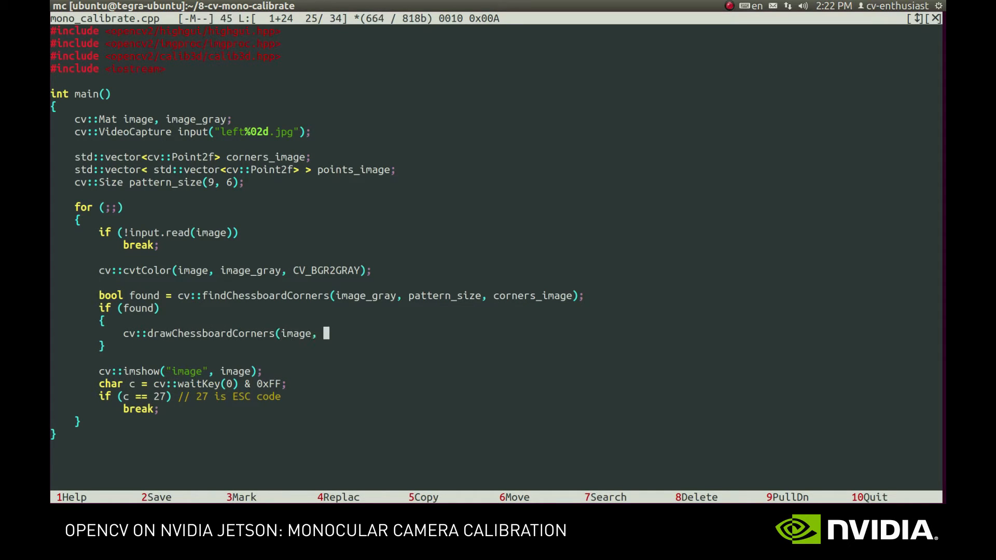
pyautogui.write('pattern_size, corners_image, found);')
pyautogui.write('point')
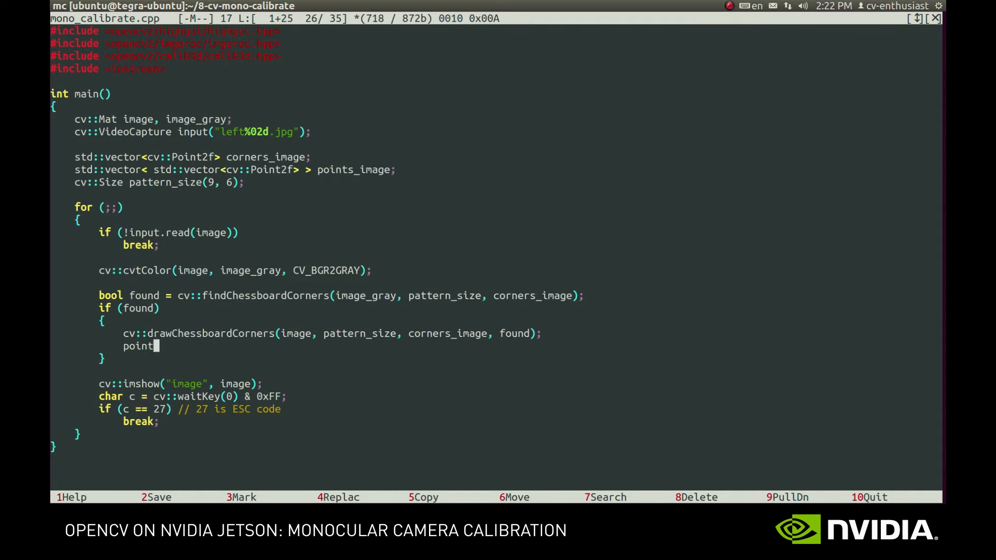
pyautogui.write('_image.push_back(')
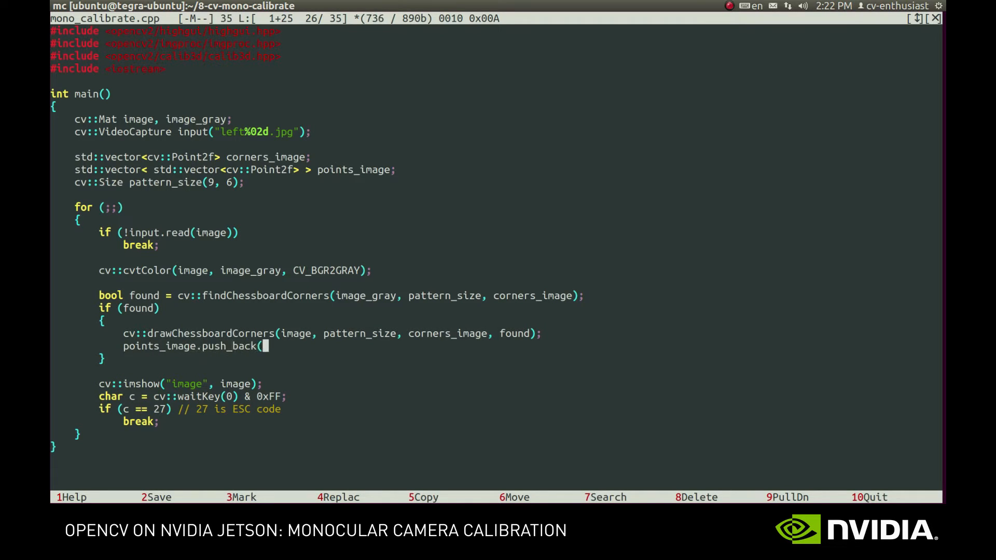
pyautogui.write('corners_image);')
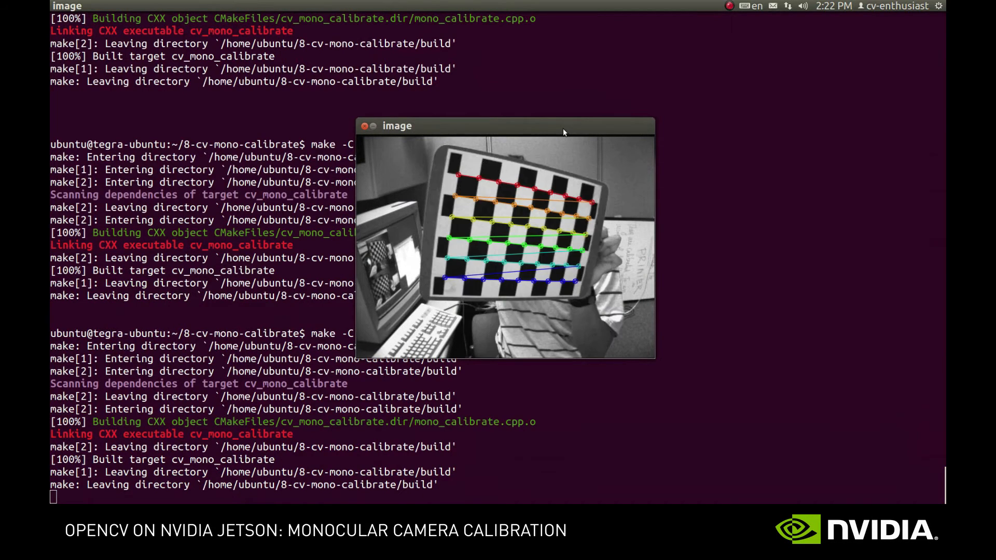
pyautogui.moveTo(504, 122)
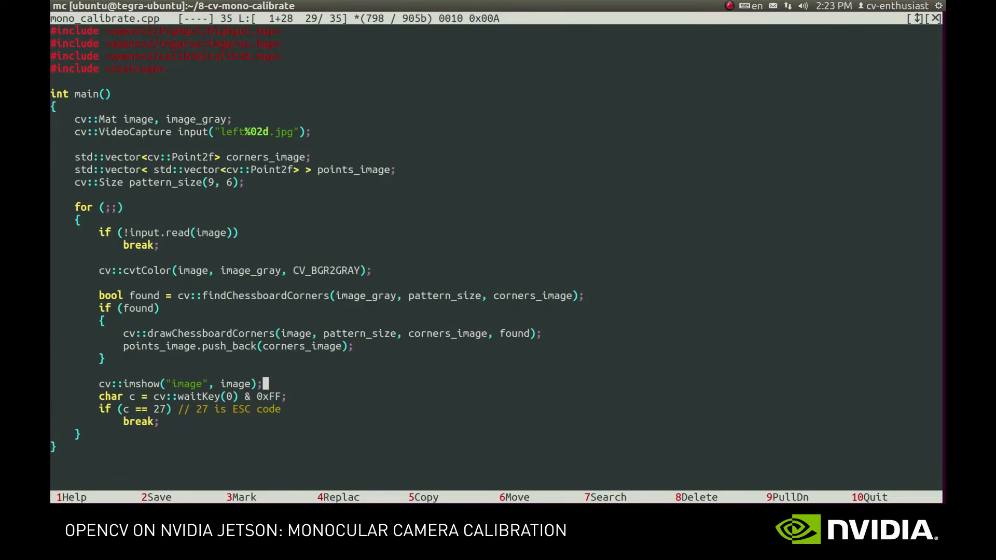
# Declare corners_world and fill it with cv::Point3f(j, i, 0) via nested loops.
pyautogui.write('std::')
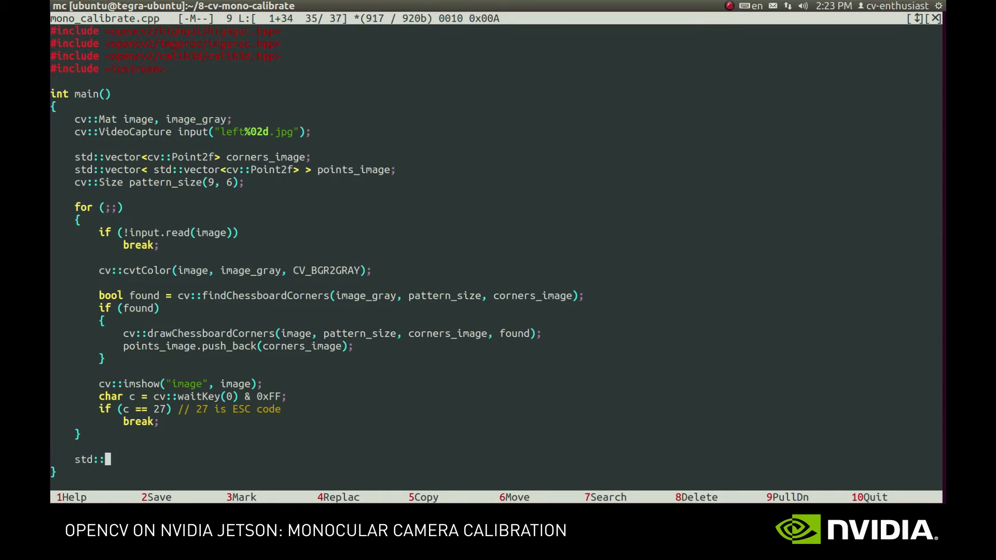
pyautogui.write('vector< cv::Point3f > corners_world;')
pyautogui.write('std:')
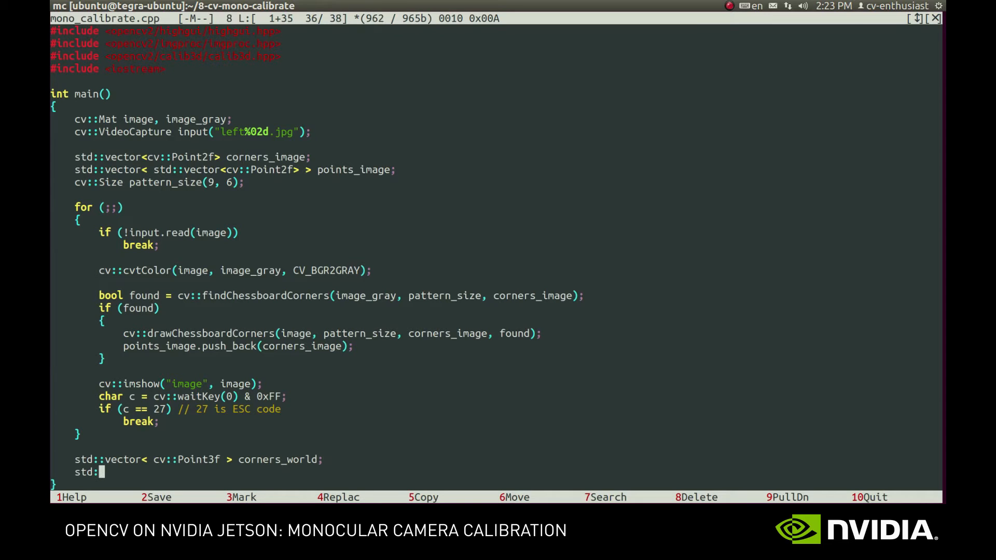
pyautogui.write('for (')
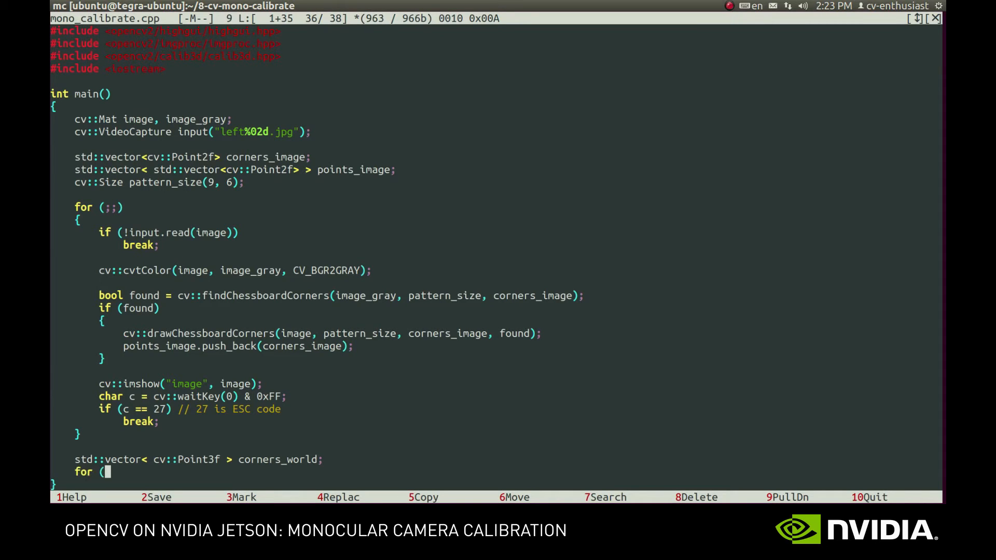
pyautogui.write('int i = 0; i < patter')
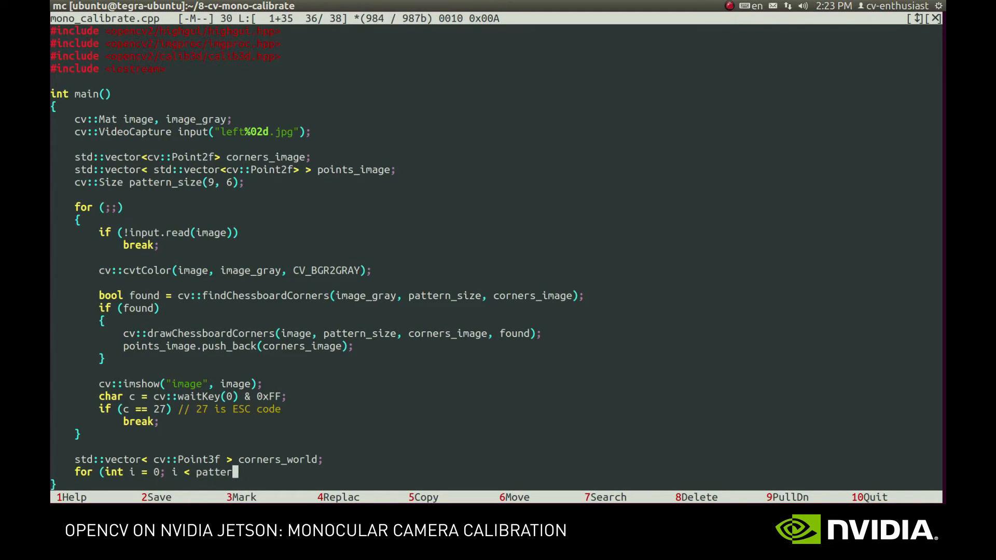
pyautogui.write('n_size.height; i++')
pyautogui.write('f')
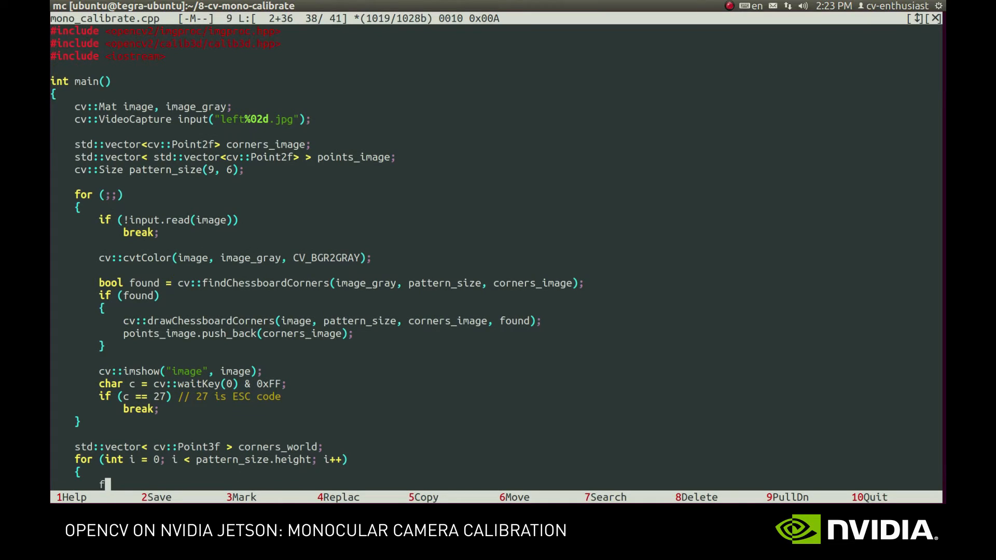
pyautogui.write('or (int j = 0; j < pattern_size.width; j++')
pyautogui.write('{')
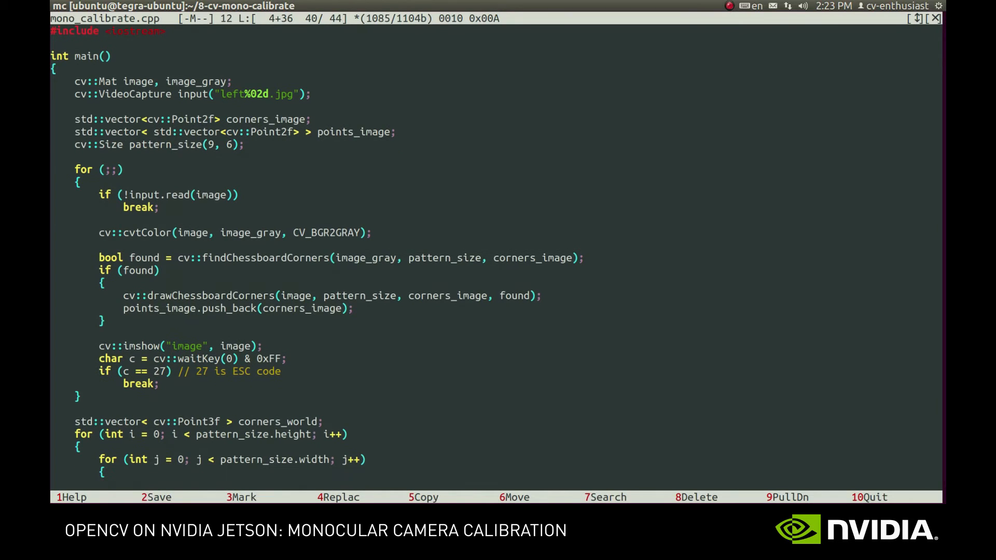
pyautogui.write('corners_world.push')
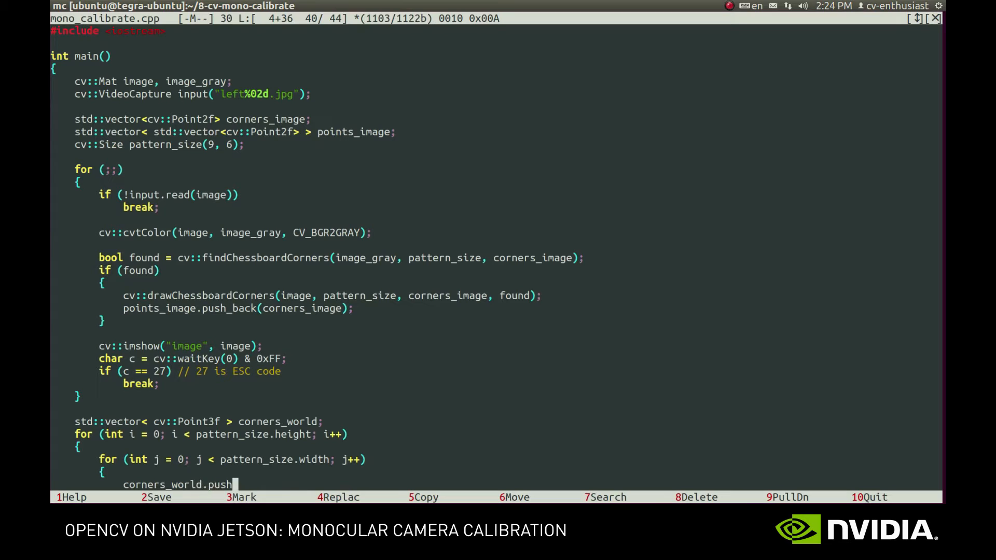
pyautogui.write('_back(cv::Poi')
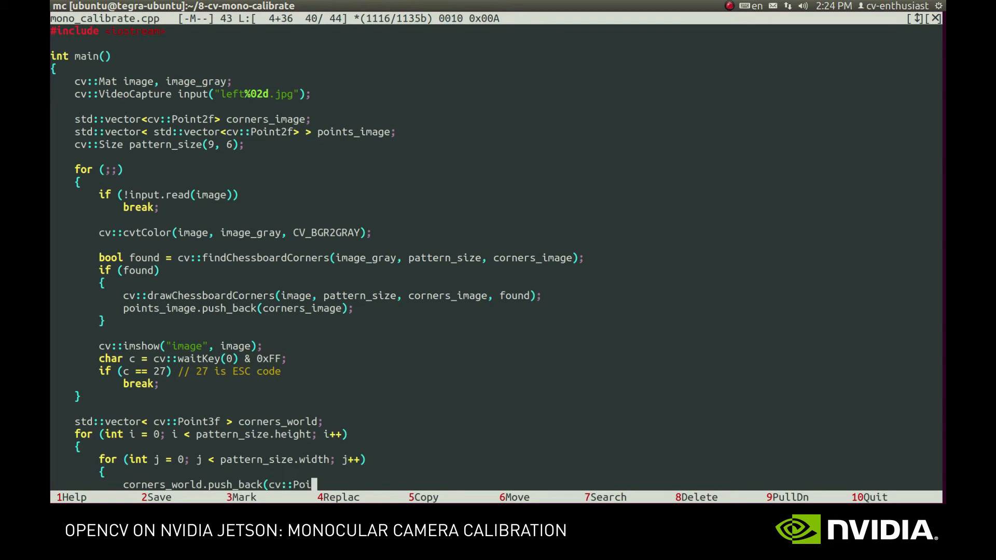
pyautogui.write('nt3f(j, i,')
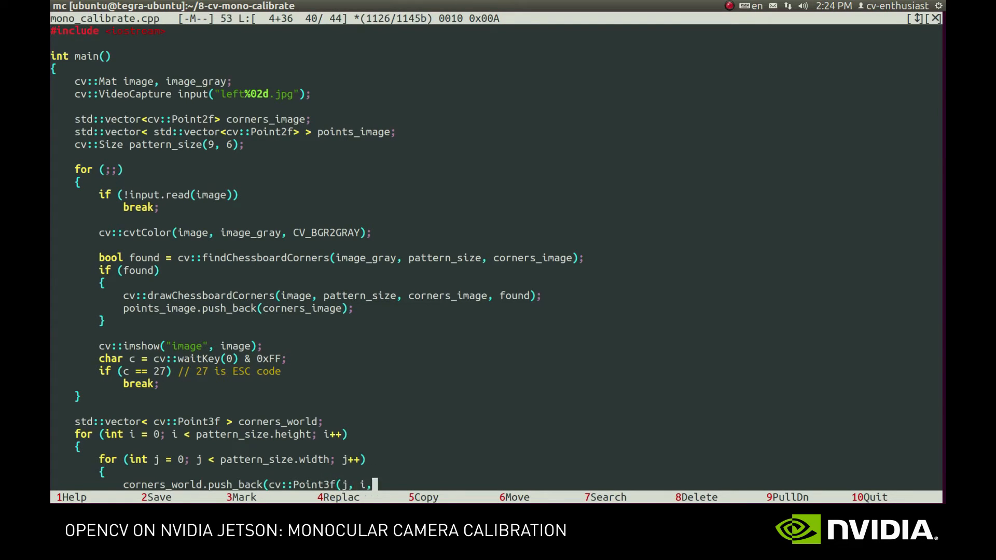
pyautogui.write('0));')
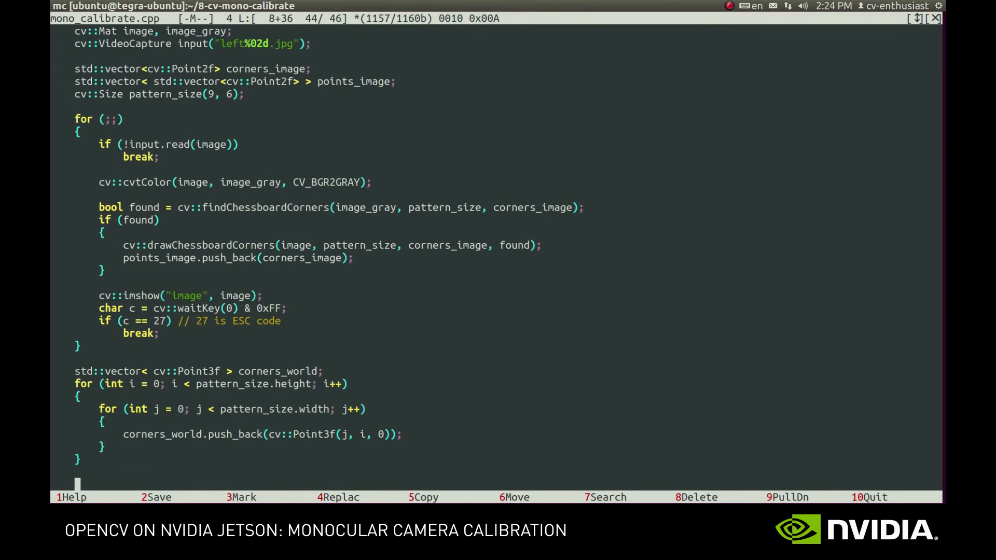
# Declare points_world sized to points_image.size() with corners_world copies.
pyautogui.write('std::vector')
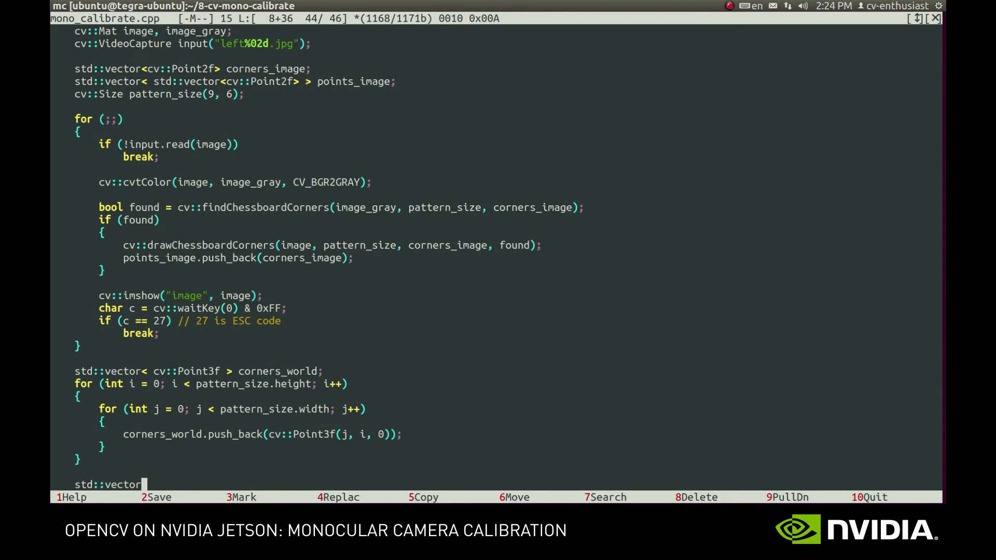
pyautogui.write('< std::vector<cv::Point3f> > p')
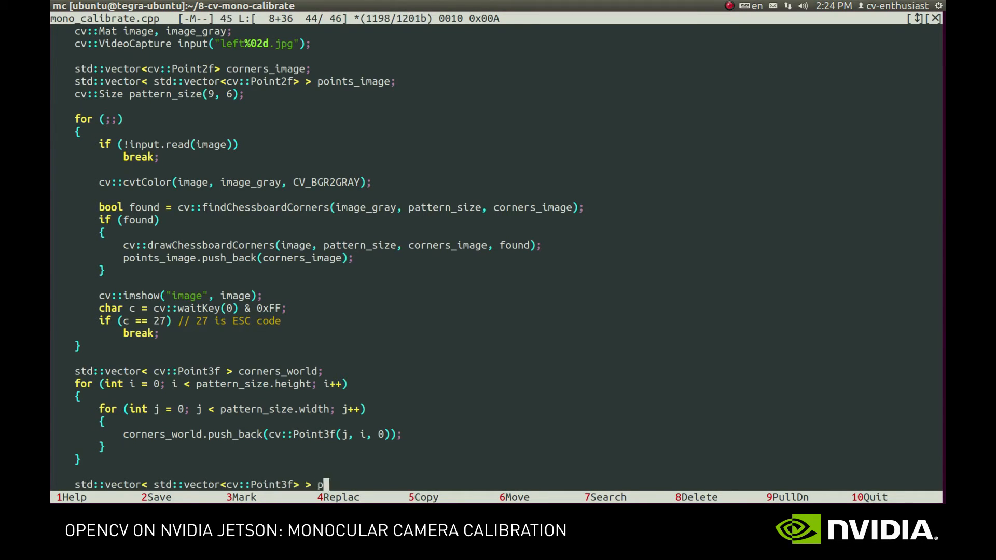
pyautogui.write('oints_world')
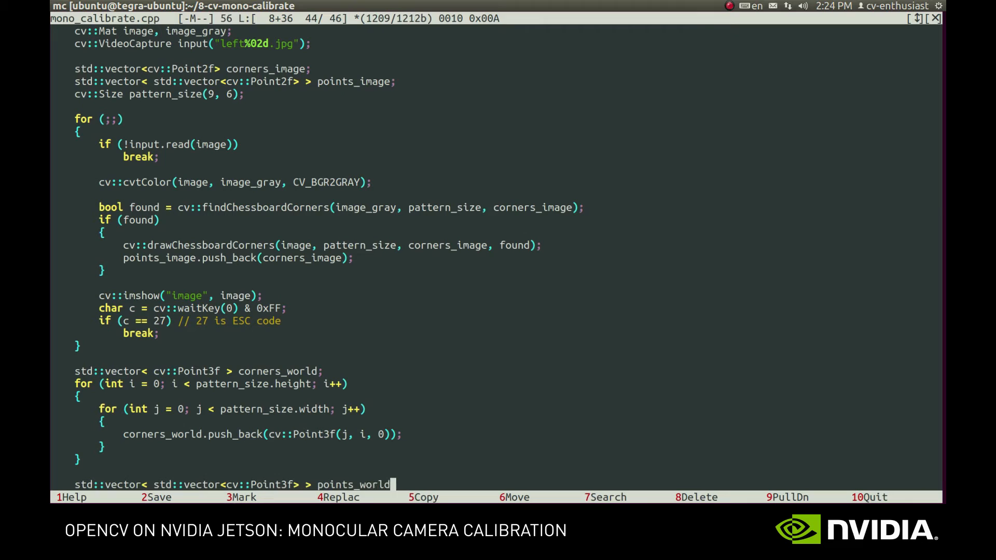
pyautogui.write('(points_image')
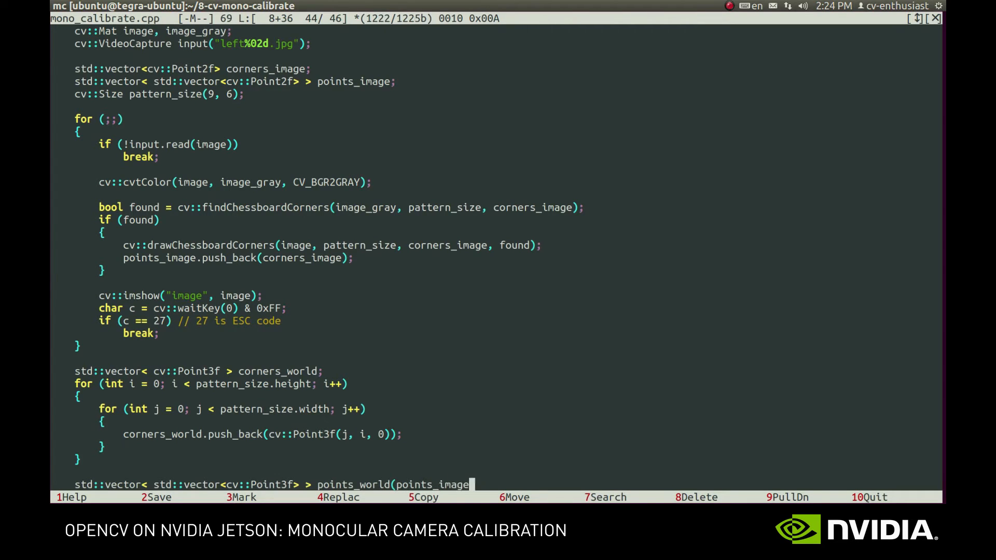
pyautogui.write('.size(), corners_wo')
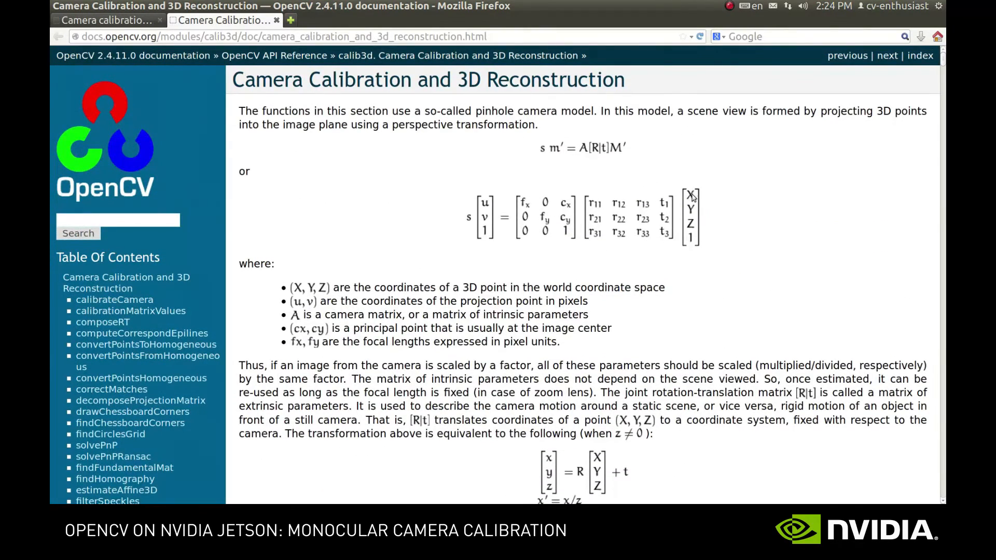
pyautogui.moveTo(687, 179)
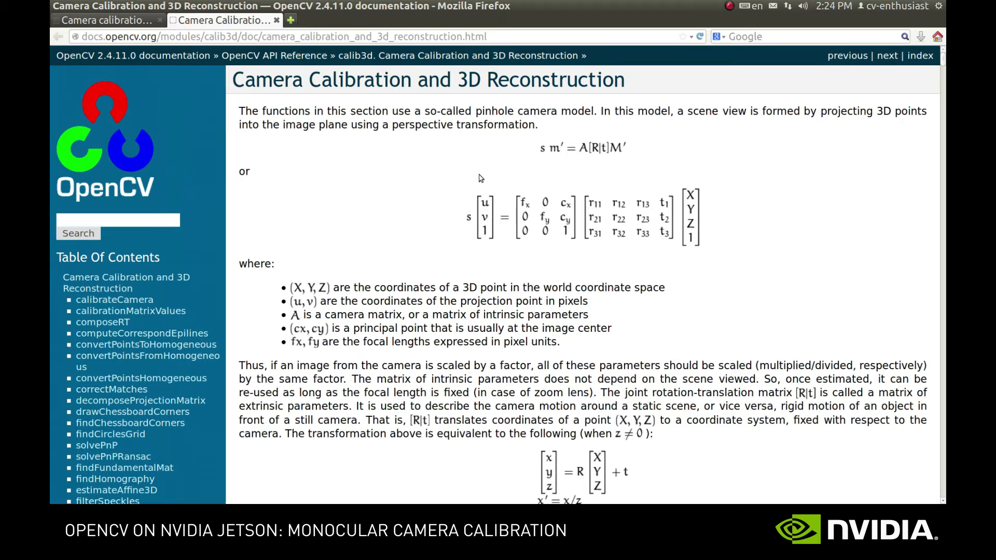
pyautogui.moveTo(457, 181)
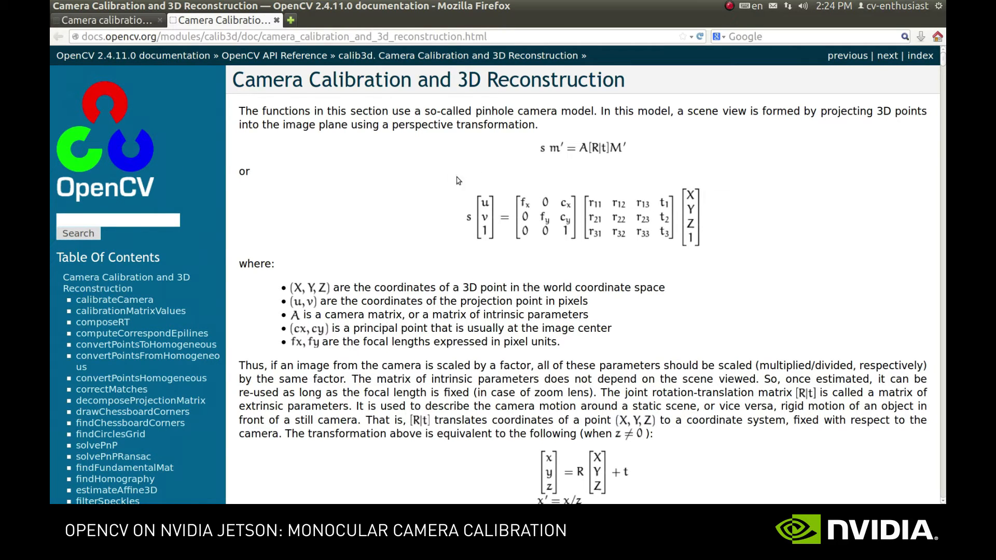
pyautogui.moveTo(437, 210)
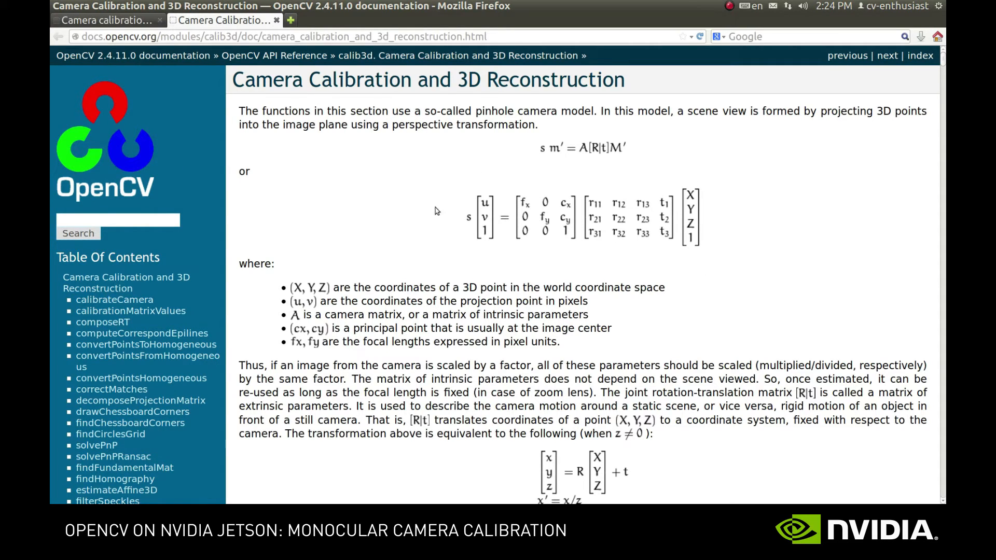
# Scroll the calib3d reference down to the lens distortion coefficients section.
pyautogui.scroll(-3)
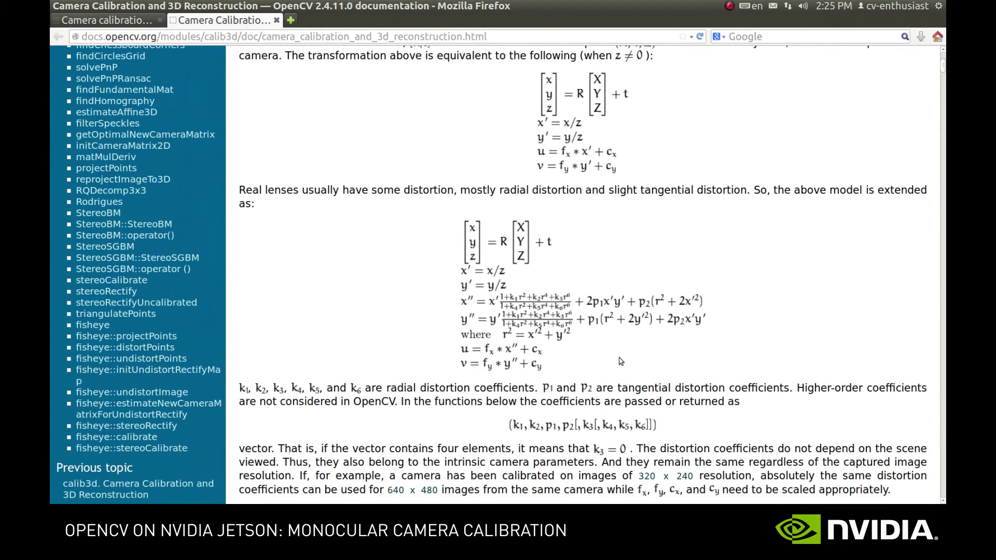
pyautogui.moveTo(609, 365)
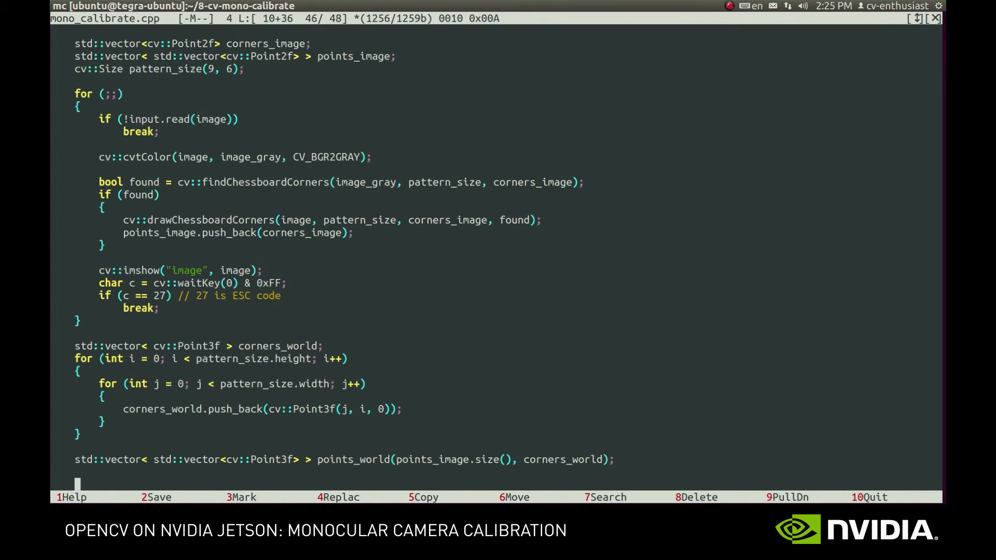
# Declare cv::Mat K, D and the Rs, Ts rotation and translation vectors.
pyautogui.write('cv::')
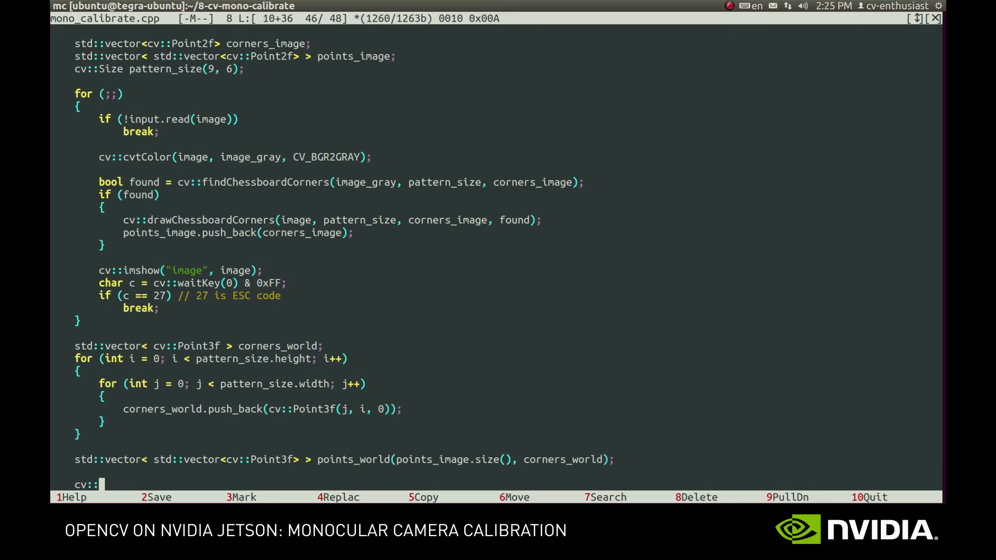
pyautogui.write('Mat')
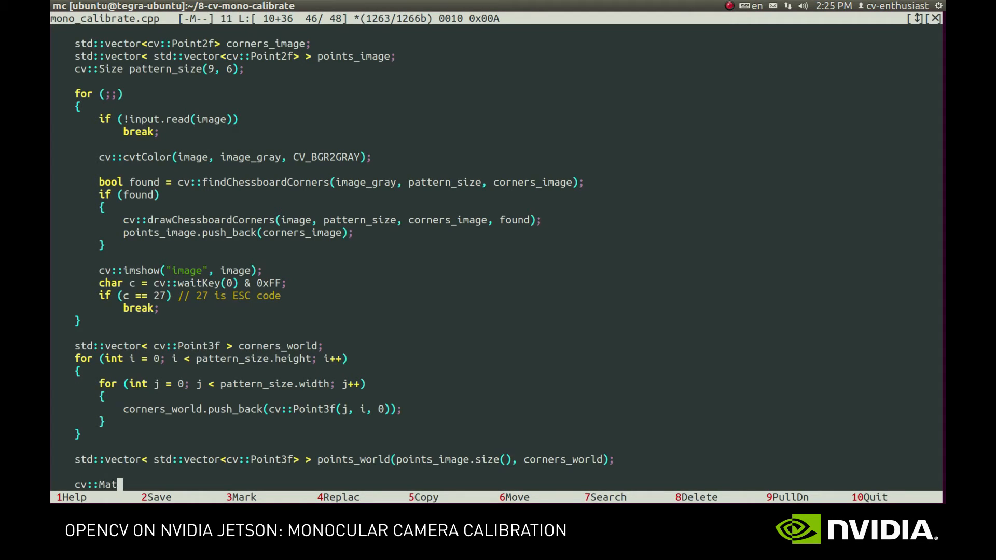
pyautogui.write('K, D;')
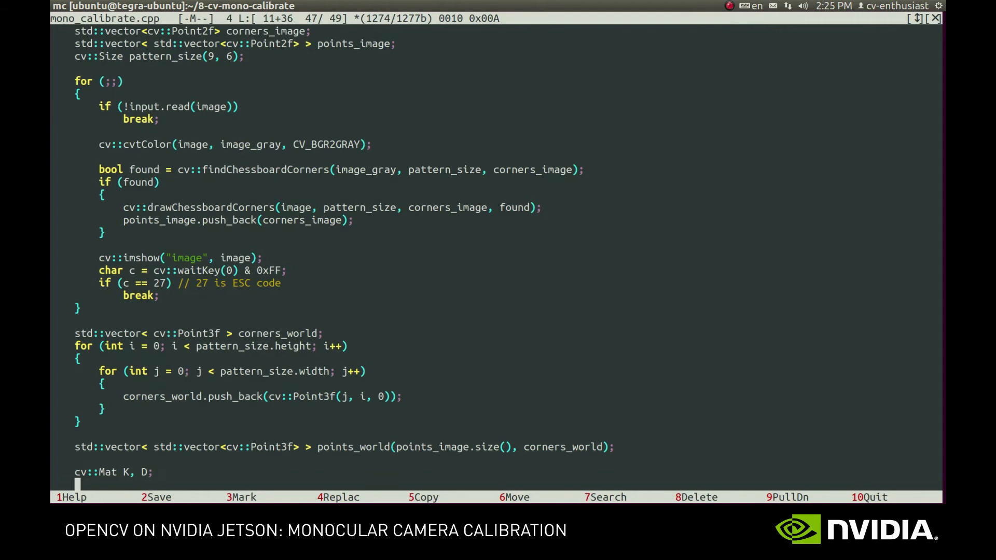
pyautogui.write('std::vector<cv::Mat> Rs, Ts;')
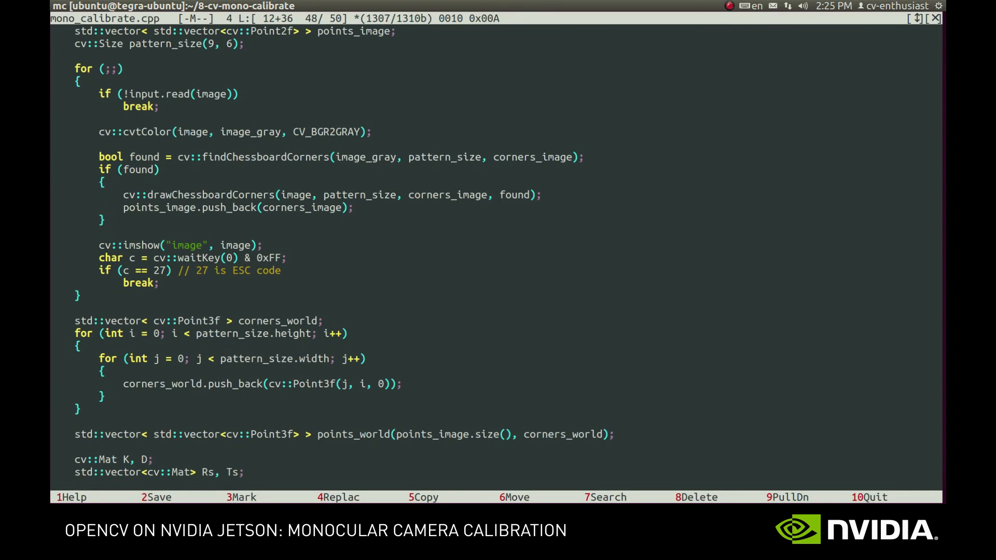
# Call cv::calibrateCamera into double rms and print the reprojection error.
pyautogui.write('double rms =')
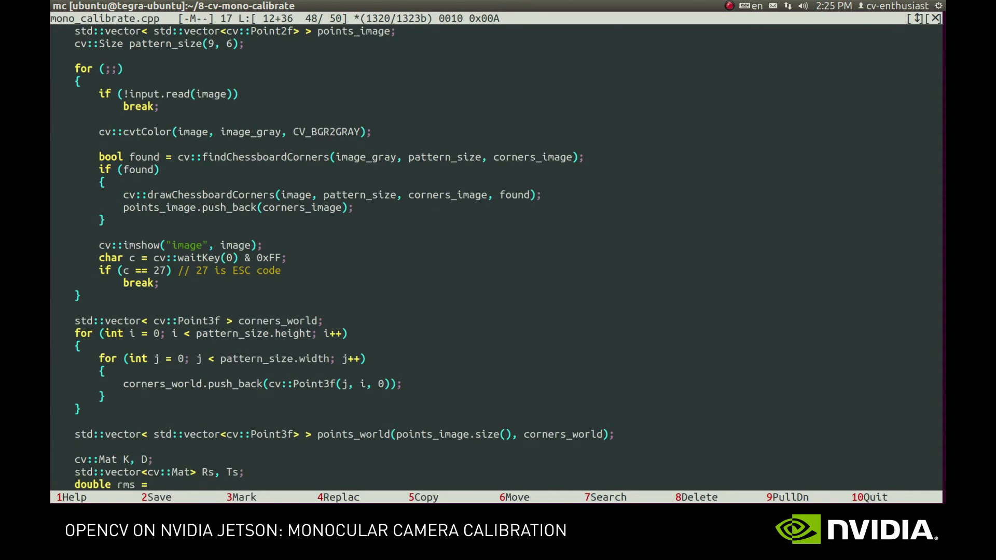
pyautogui.write('cv::calibrateCa')
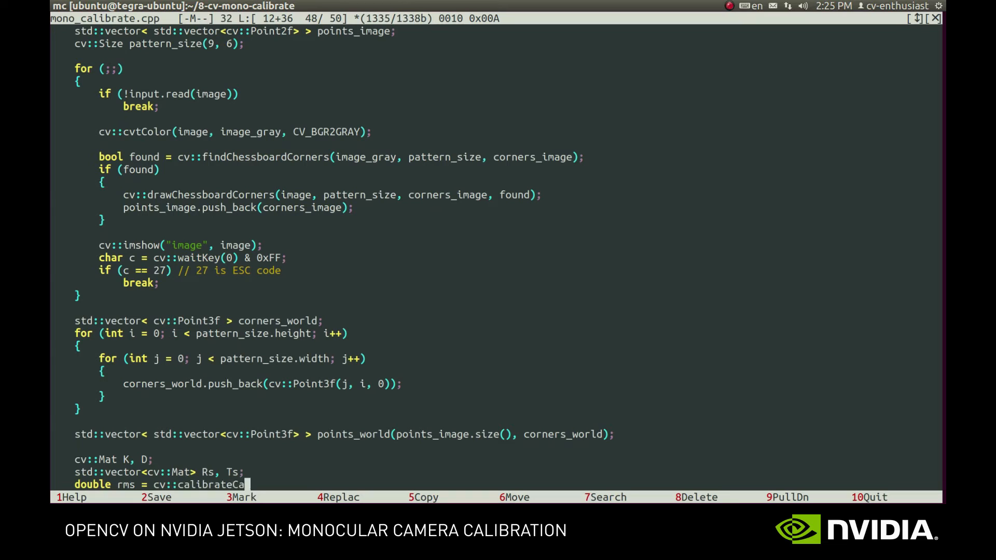
pyautogui.write('mera(points_world, point')
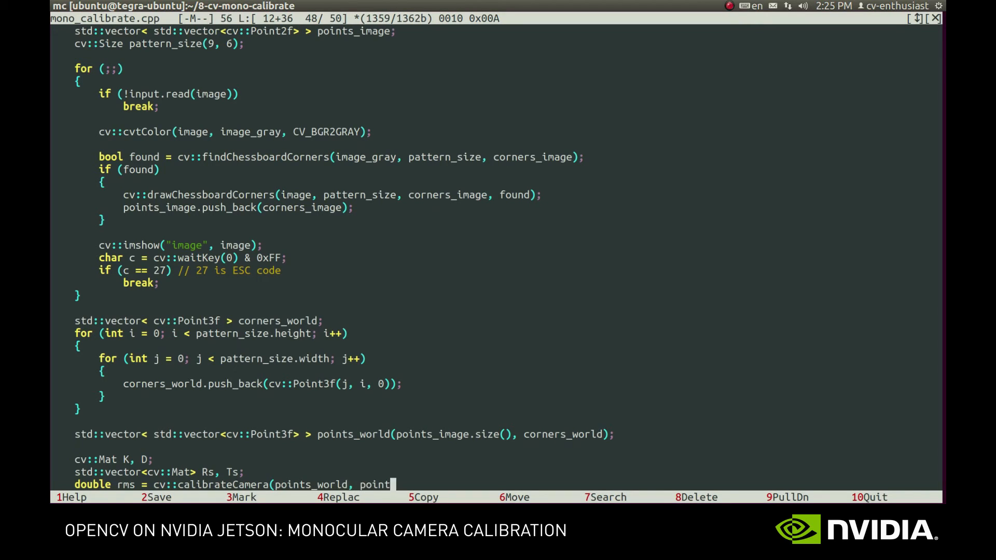
pyautogui.write('s_image, imag')
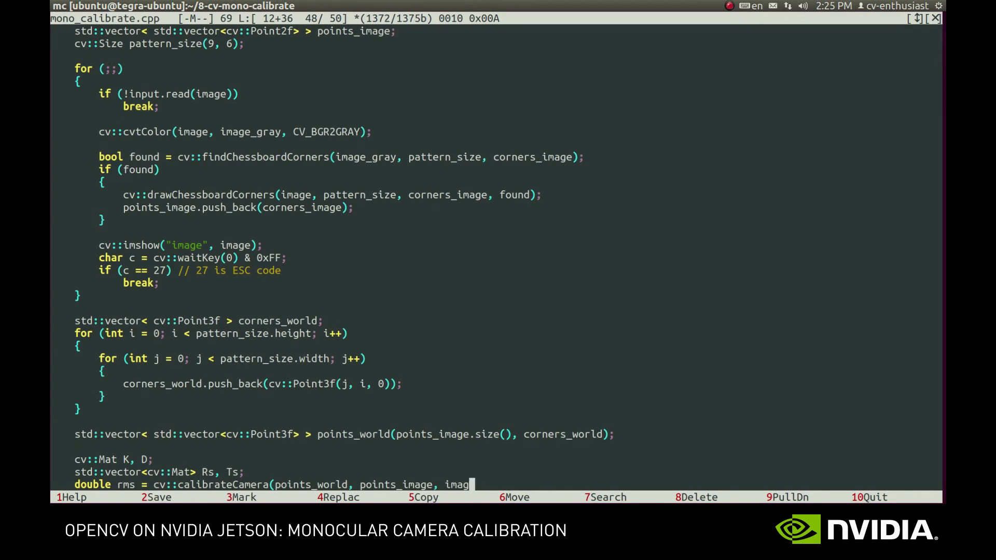
pyautogui.write('e_gray.size(),')
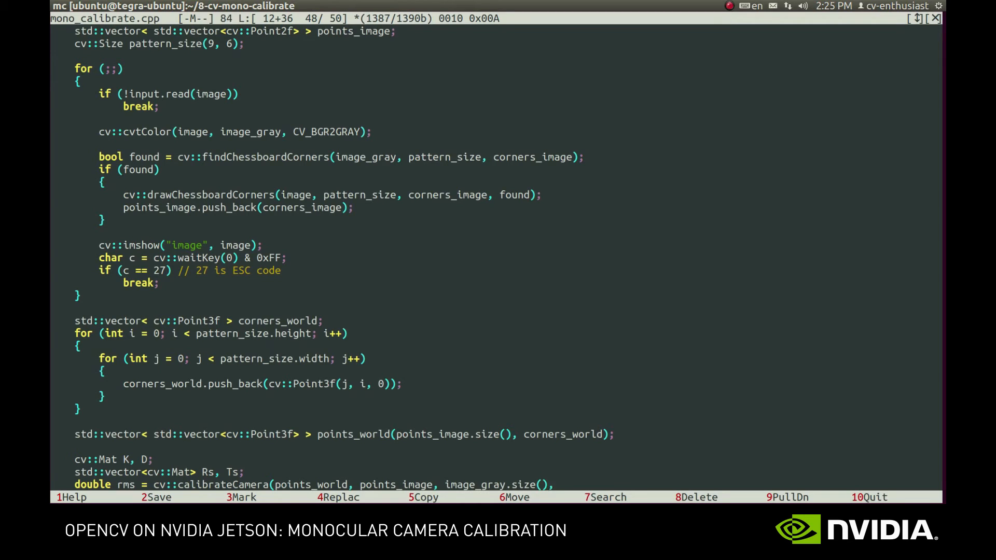
pyautogui.write('K, D, Rs,')
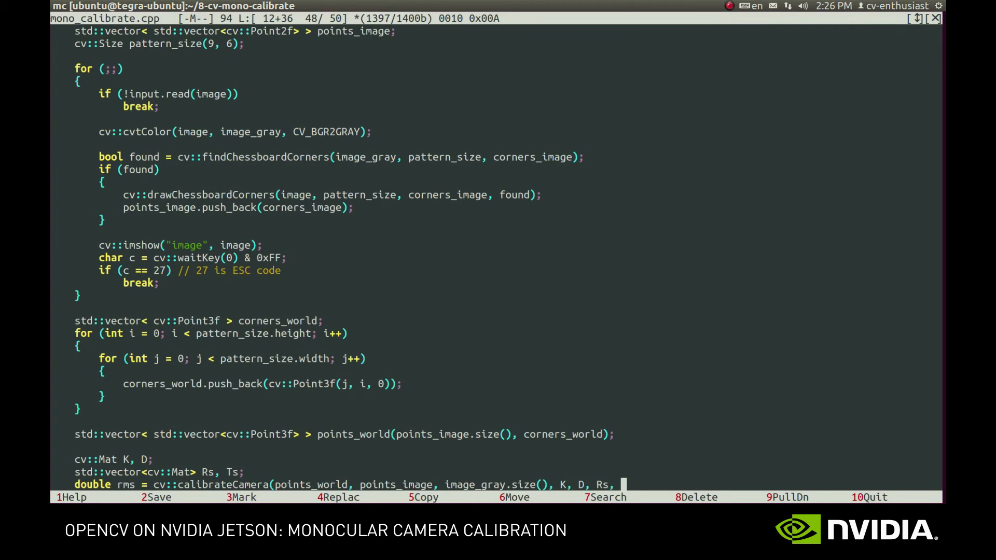
pyautogui.write('Ts);')
pyautogui.write('std::cout << "Reprojec')
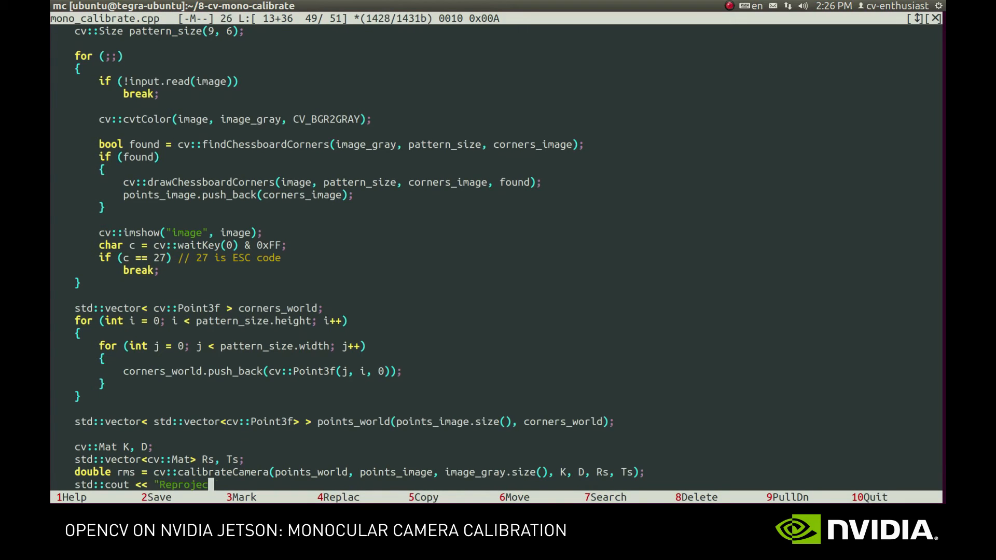
pyautogui.write('tion error: " << rms << std::endl;')
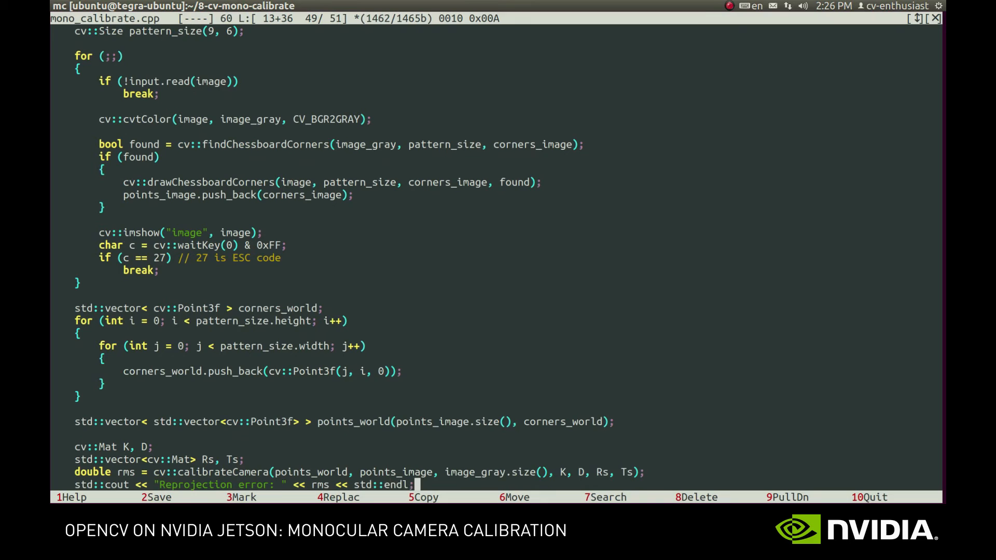
# Add cv::undistort(image_gray, undistorted, K, D) with imshow("undistorted"), then build and run.
pyautogui.press('Return')
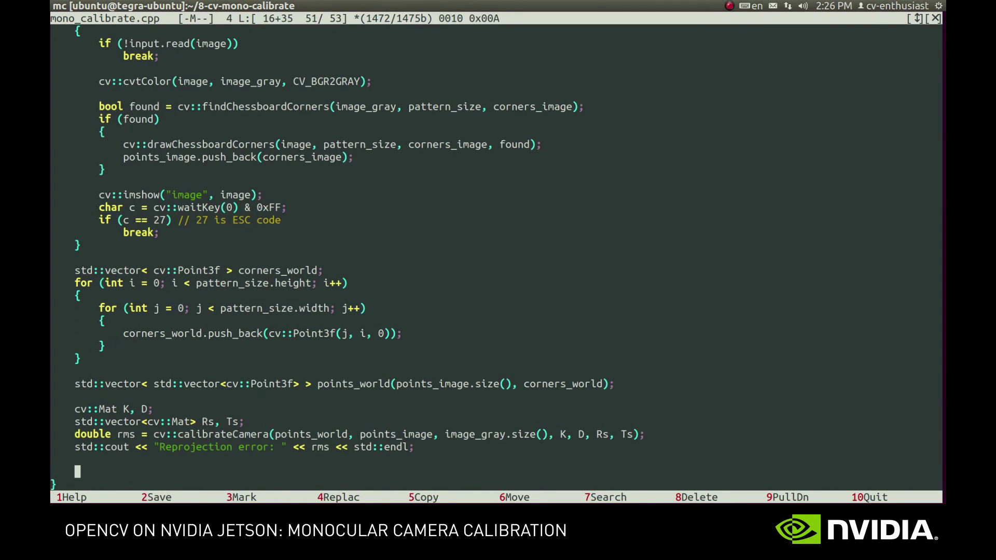
pyautogui.write('cv::Mat undistor')
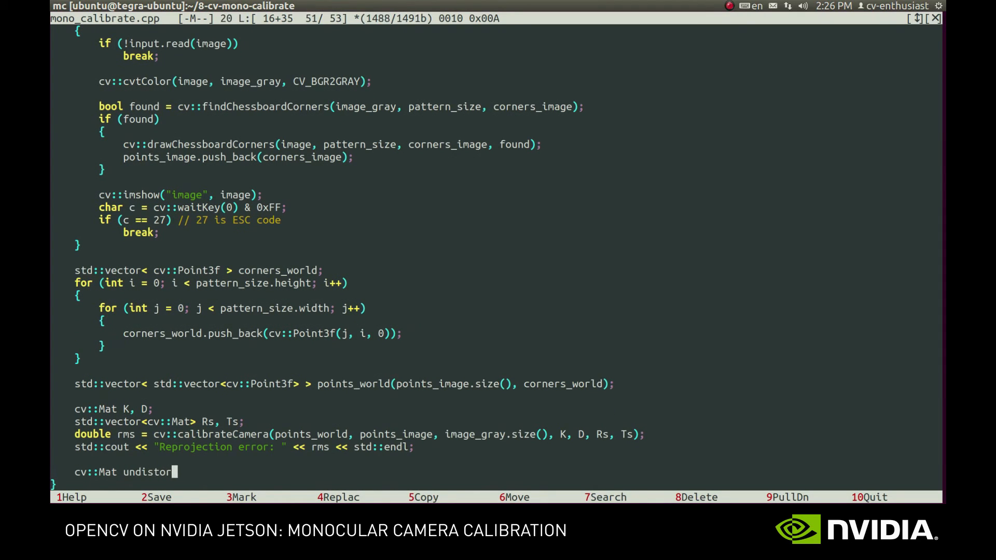
pyautogui.write('ted;')
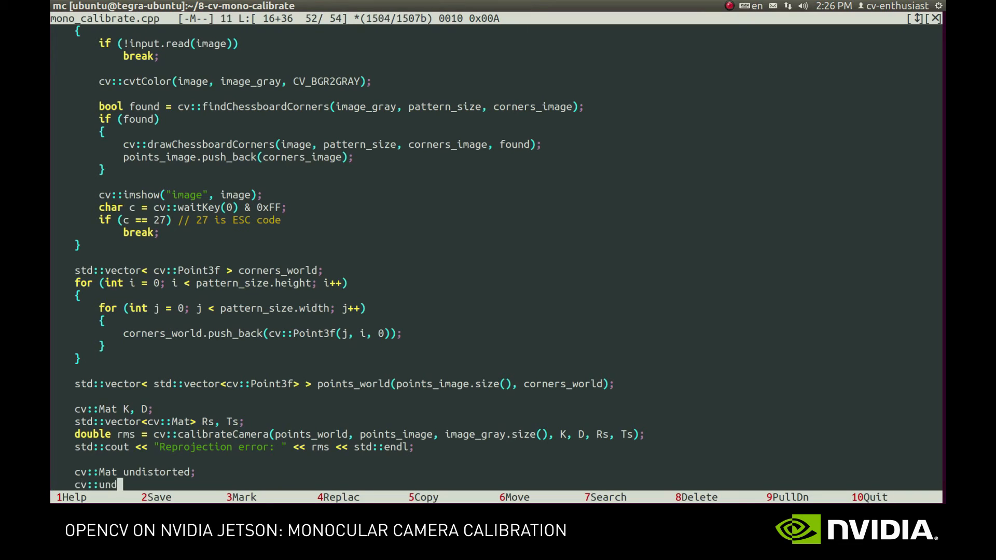
pyautogui.write('istort(')
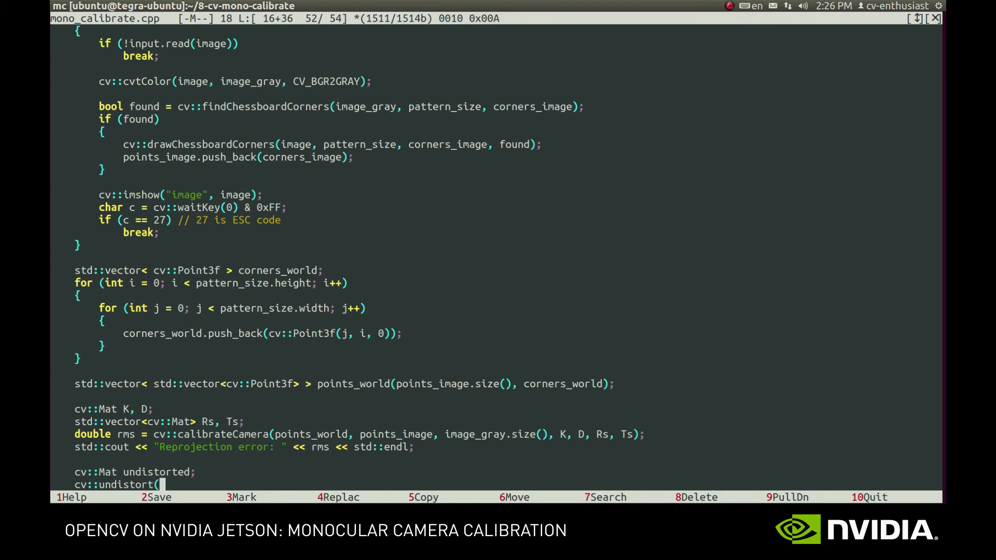
pyautogui.write('image_gray, undi')
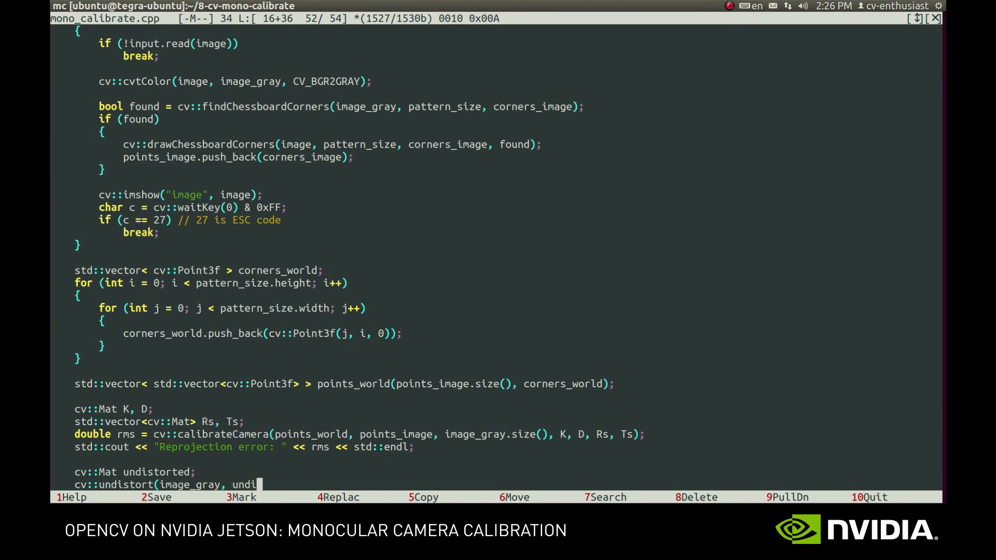
pyautogui.write('storted, K, D);')
pyautogui.write('cv::imshow("undistorted')
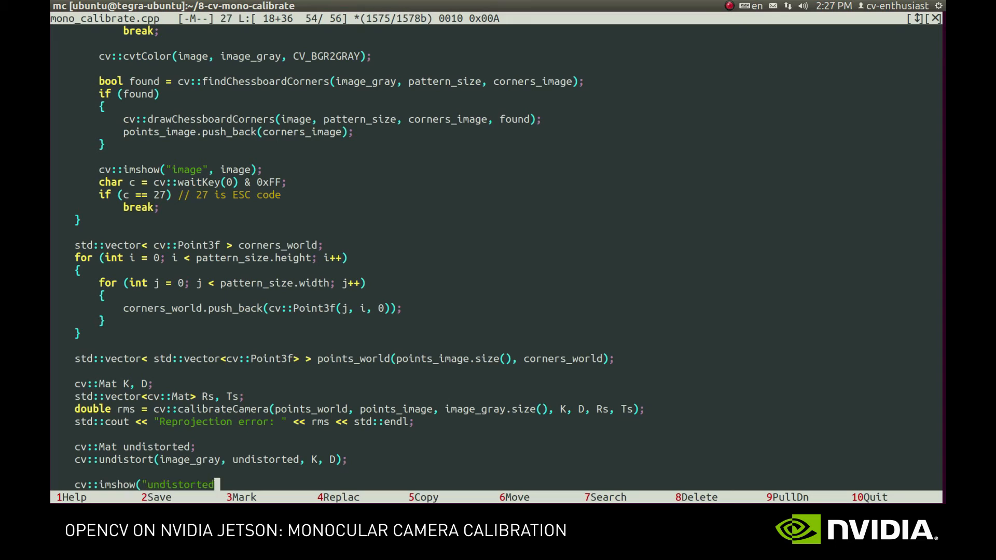
pyautogui.write('", undistorted)')
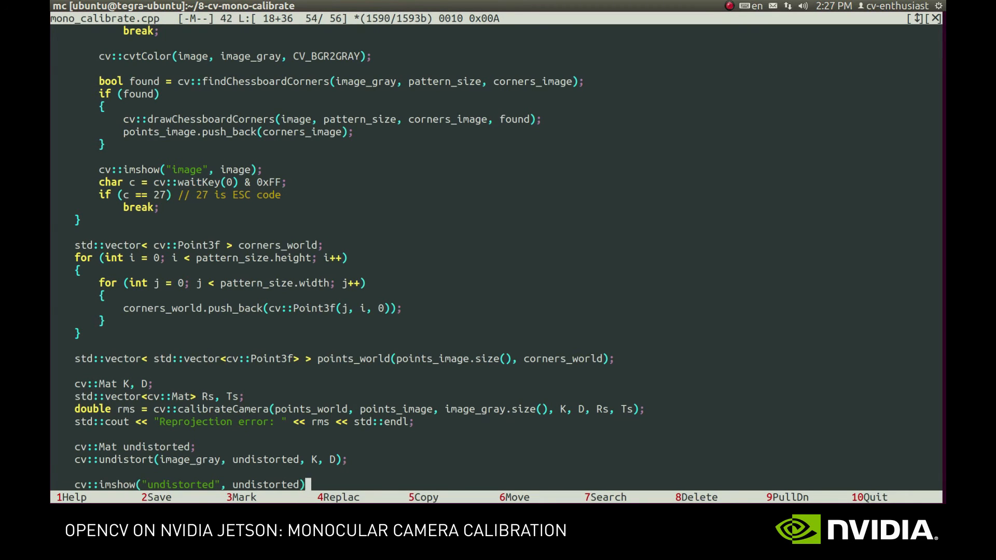
pyautogui.write(';')
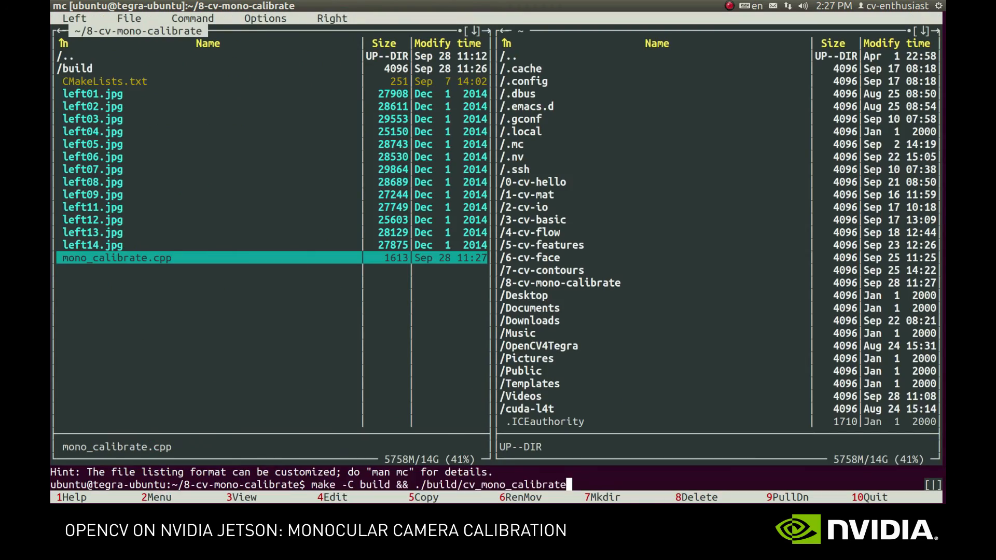
pyautogui.press('Return')
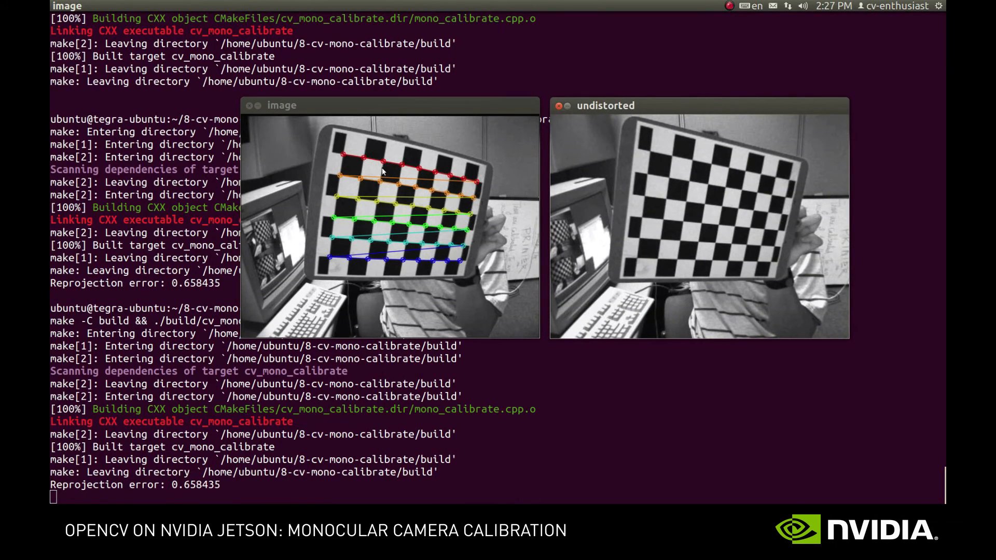
pyautogui.moveTo(568, 255)
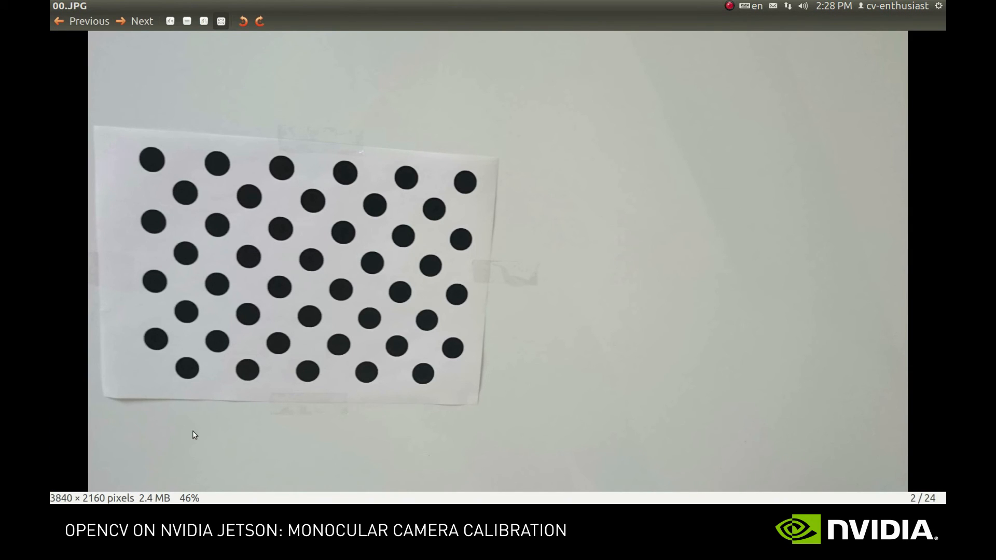
pyautogui.moveTo(50, 456)
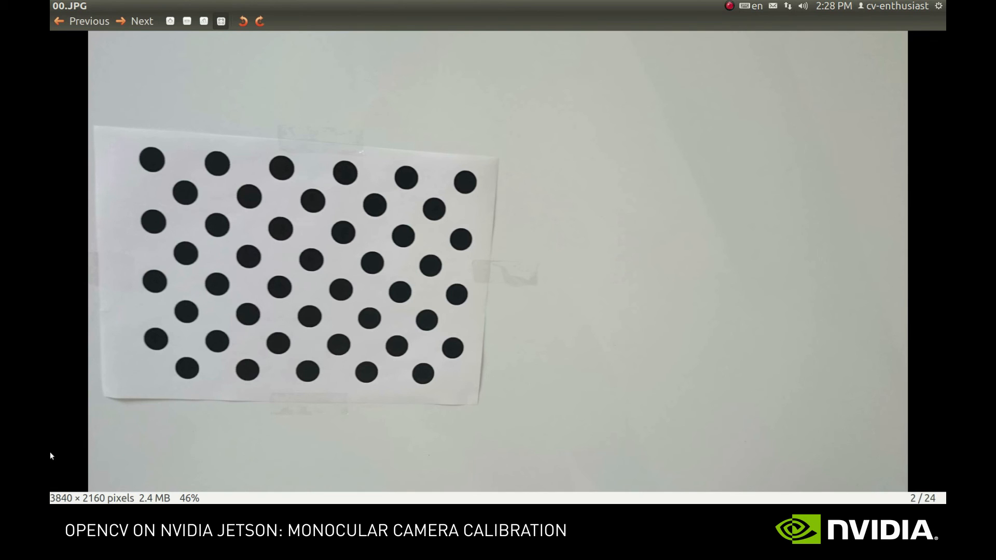
# Step through the circle-grid photos with Next up to the last, 18.JPG.
pyautogui.click(142, 21)
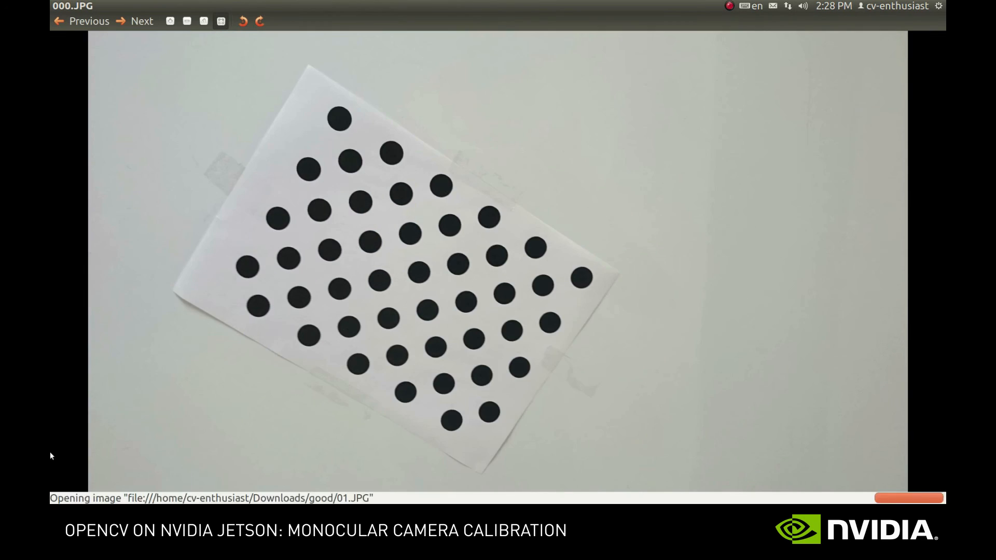
pyautogui.click(142, 21)
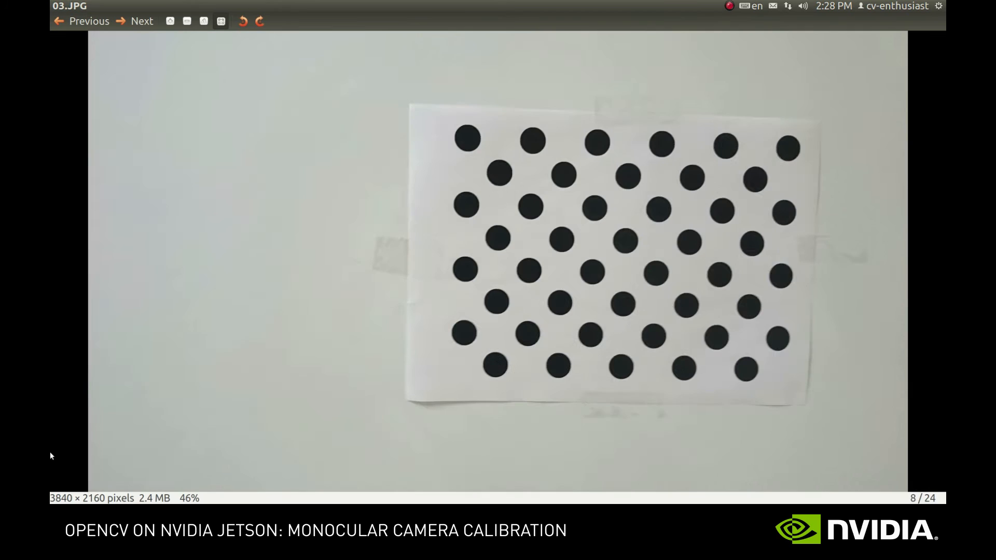
pyautogui.click(141, 22)
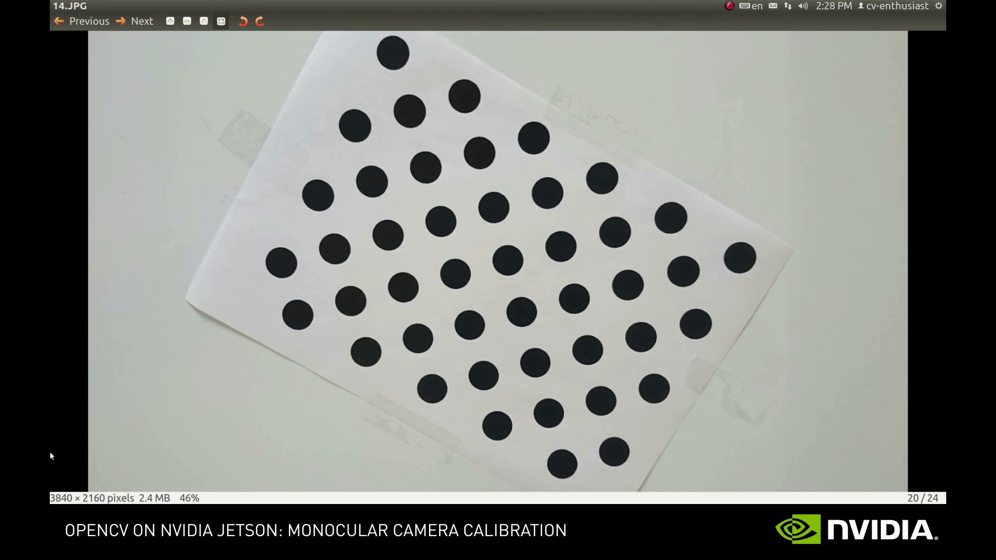
pyautogui.click(140, 21)
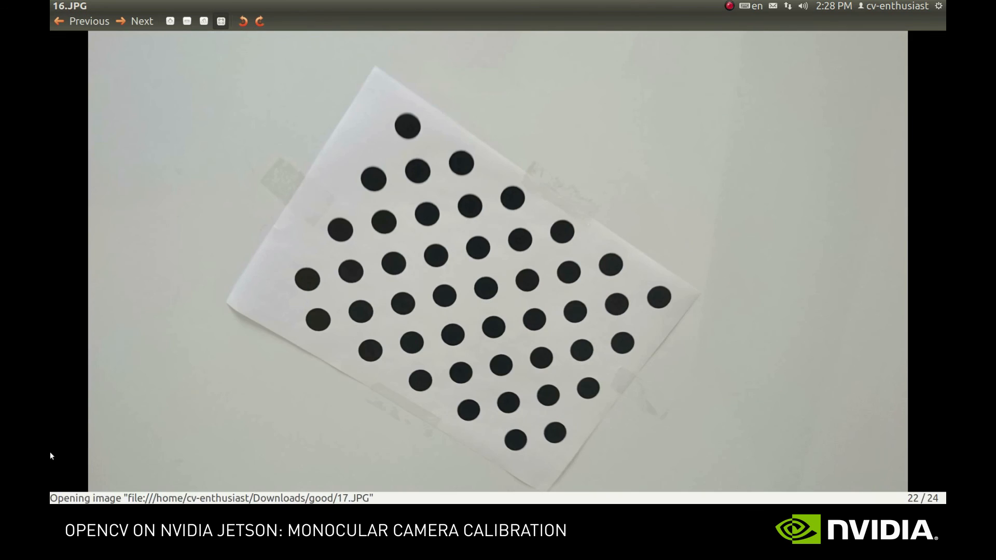
pyautogui.click(141, 21)
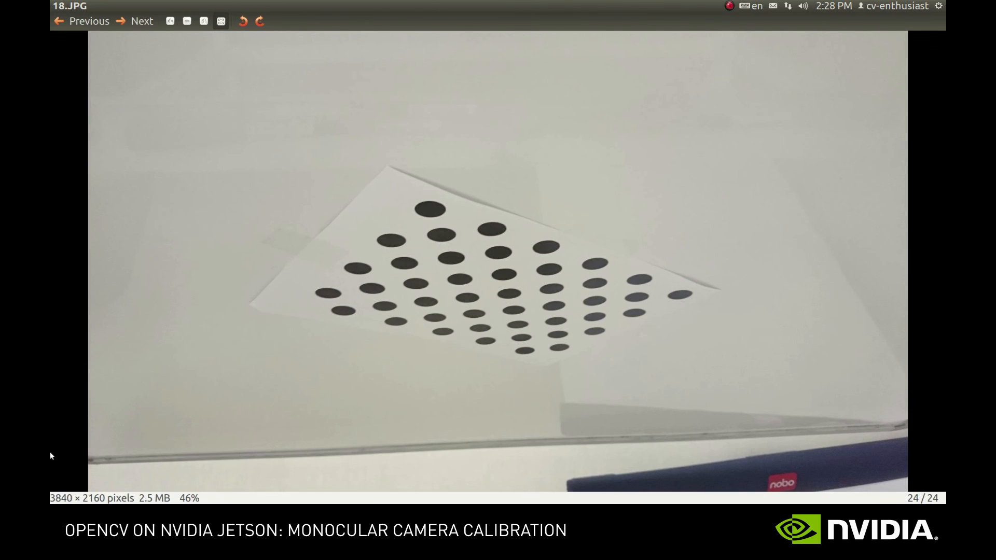